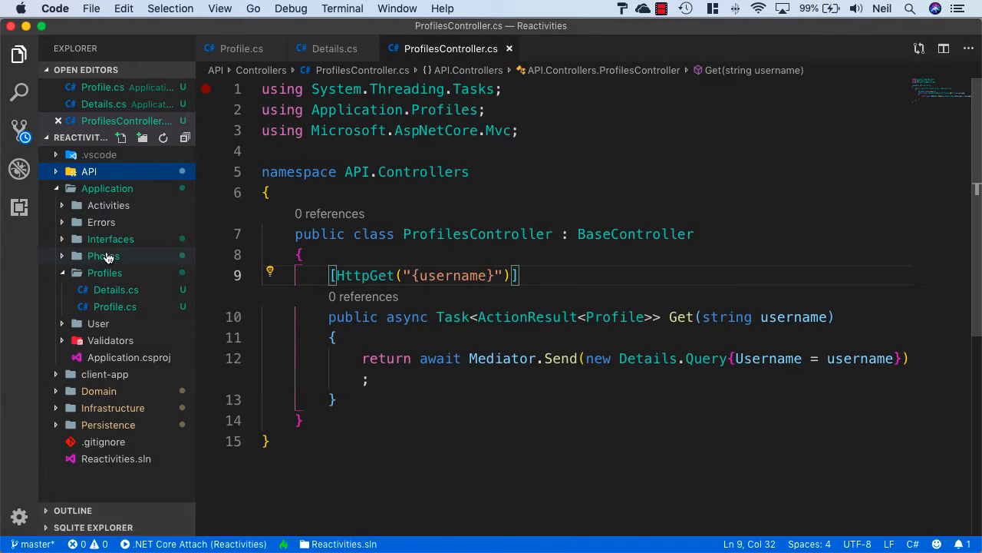
Step: Add a new C# class SetMain to the Photos folder via its context menu
right_click(103, 256)
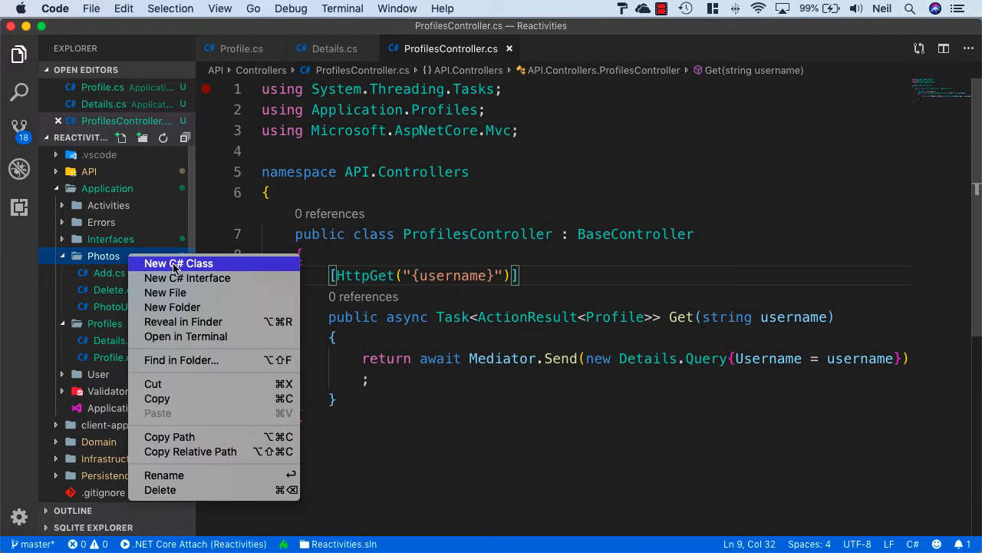
left_click(178, 263)
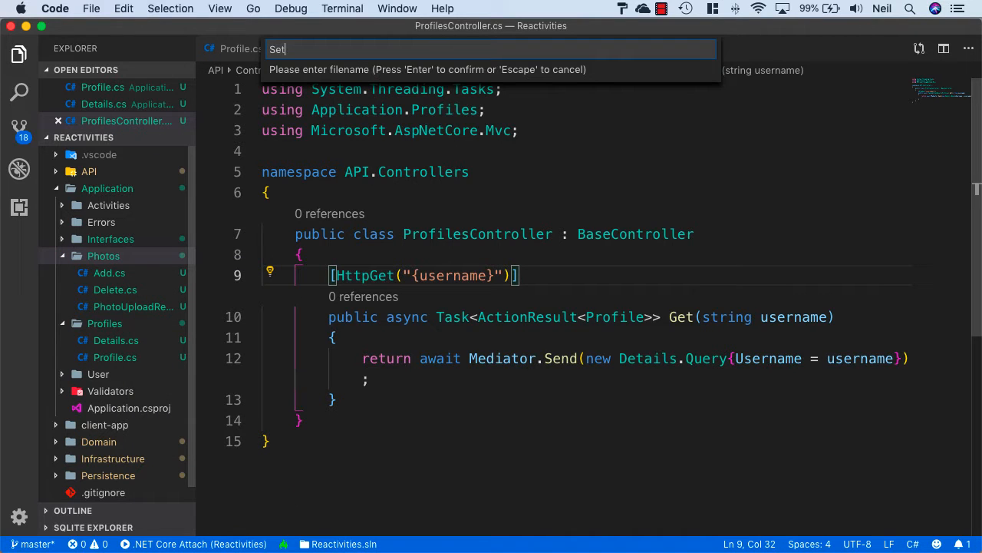
type("Main")
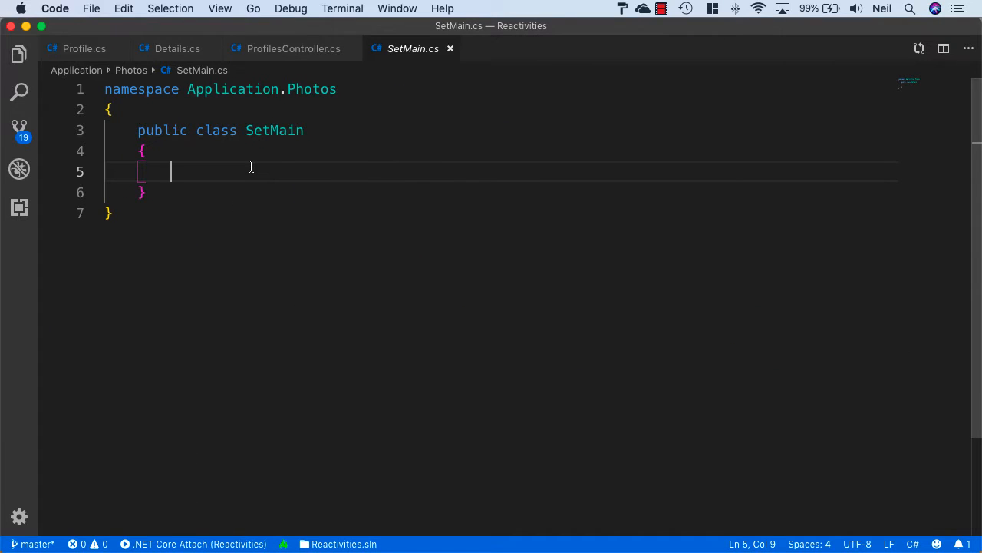
Step: Insert the command-handler snippet and give Command a public string Id property
type("chan")
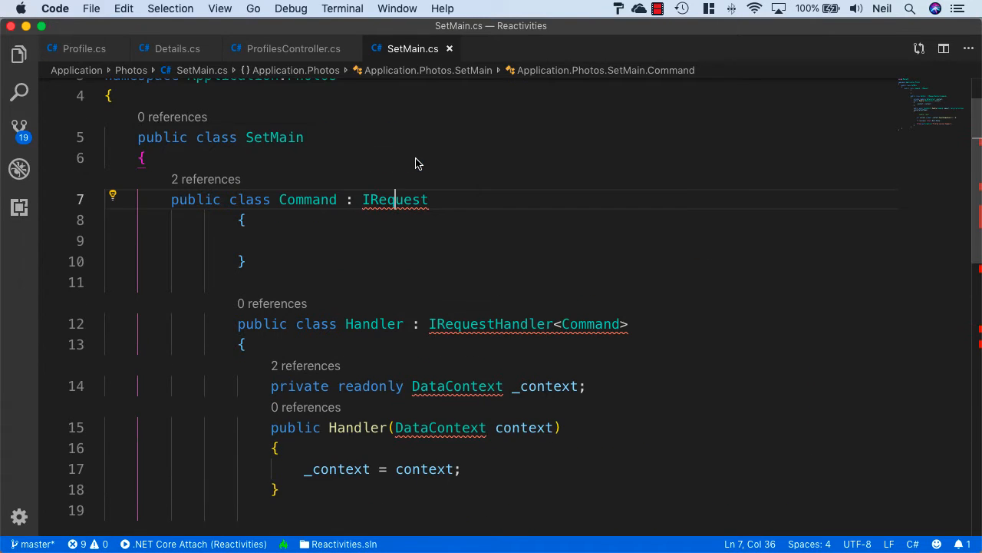
left_click(456, 386)
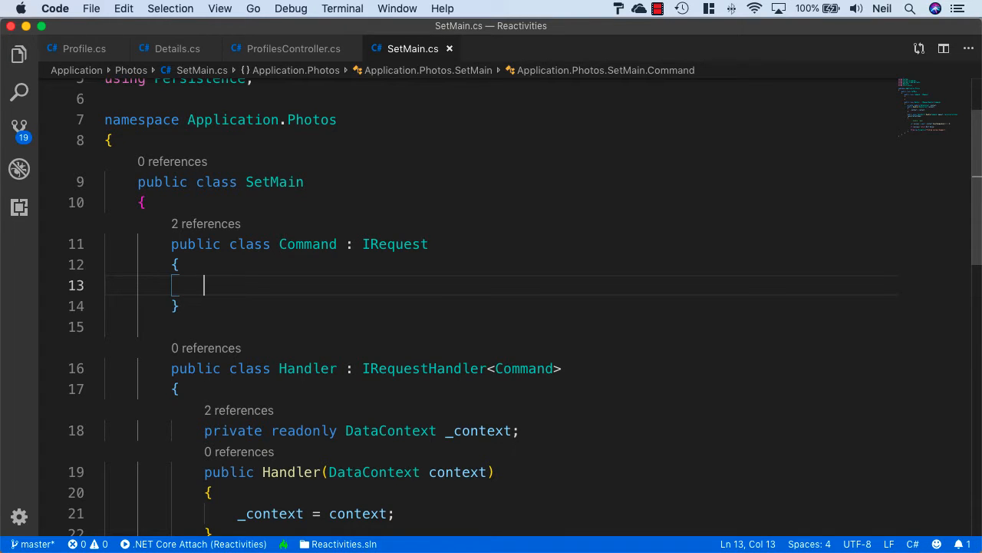
type("public string MyProperty { get; set; }")
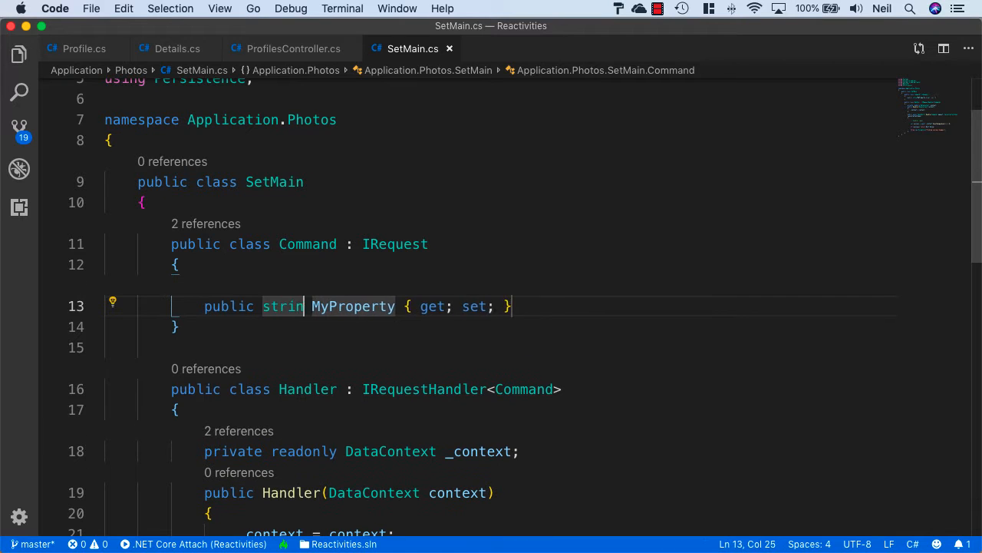
type("Id")
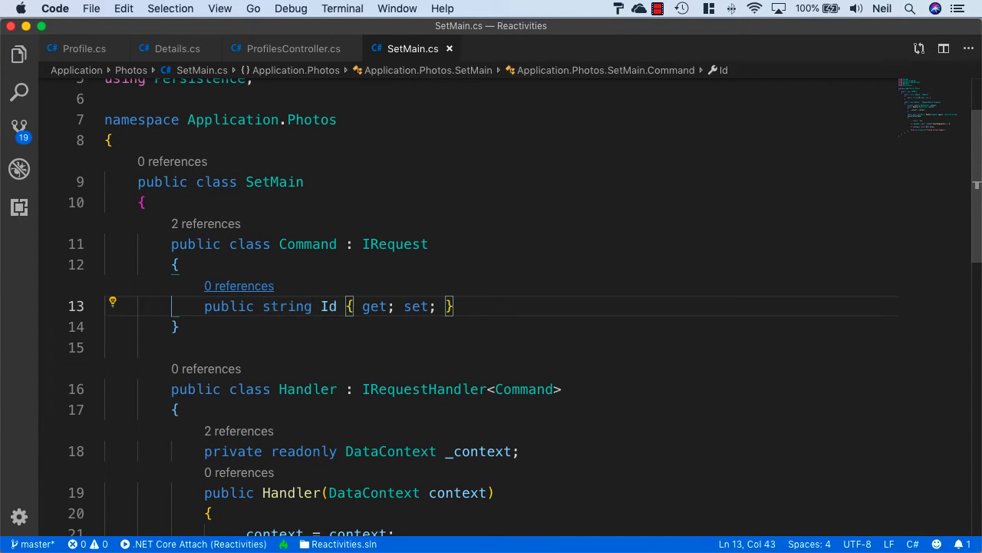
Step: Add an IUserAccessor userAccessor constructor parameter and initialize a private readonly _userAccessor field
scroll("down", 3)
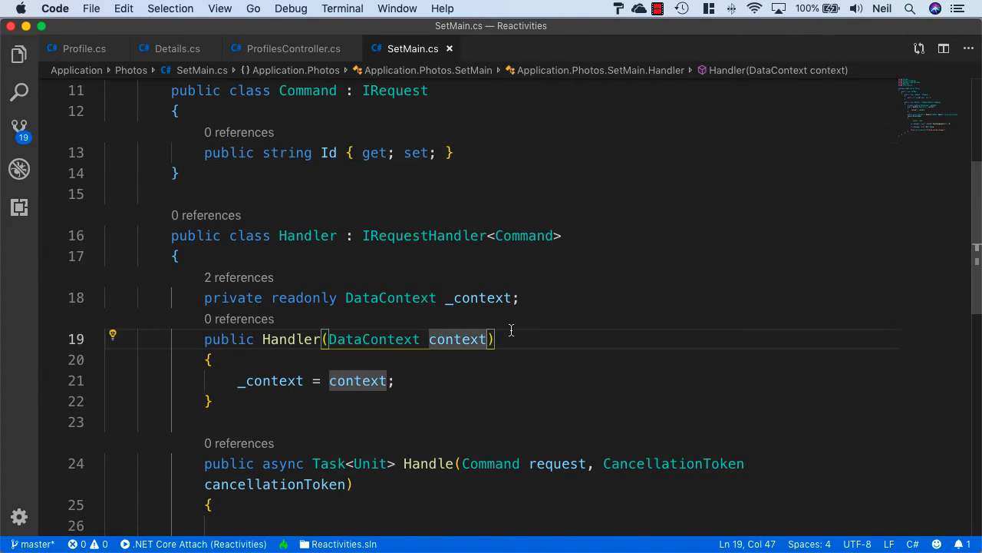
type(", Iu")
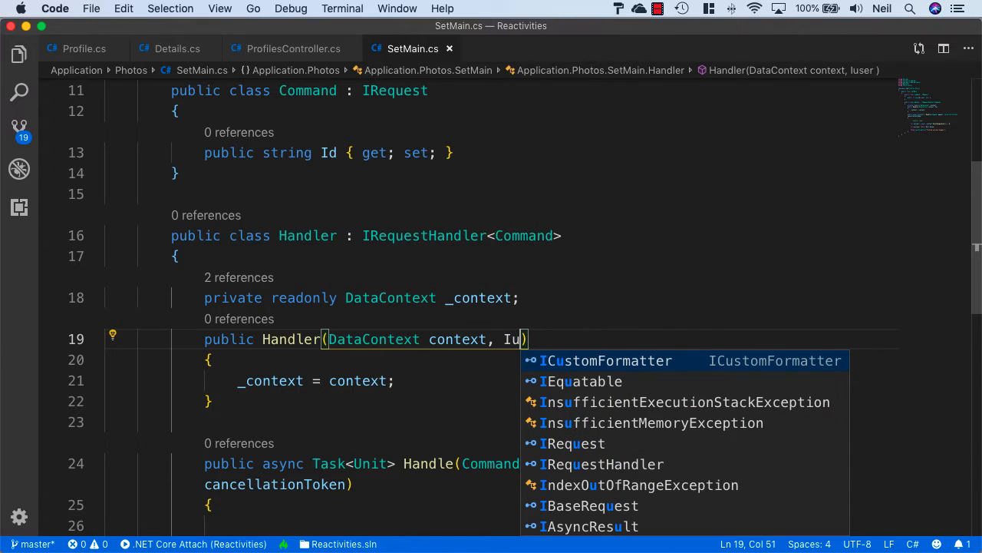
type("serAccessor userA")
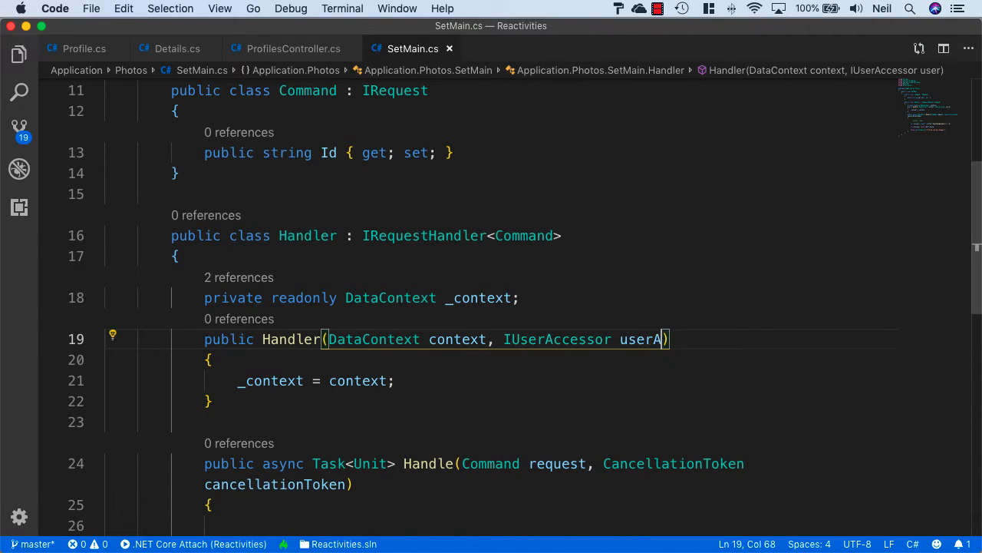
type("ccessor")
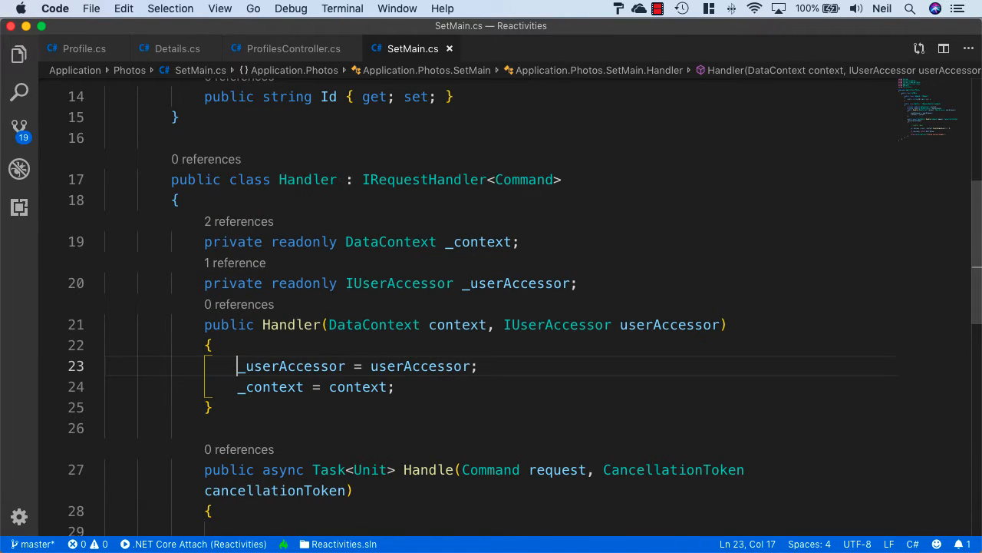
scroll("down", 3)
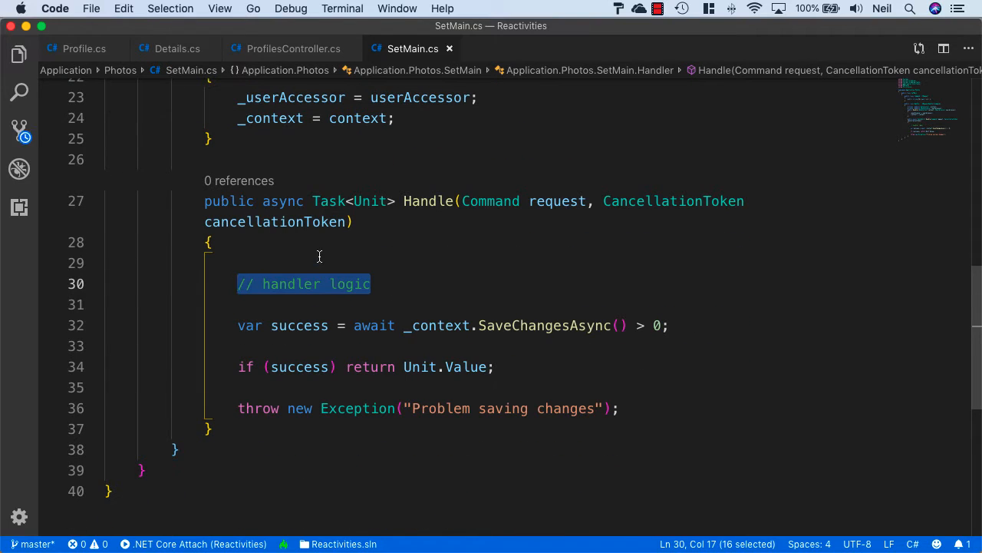
Step: Replace the placeholder with a SingleOrDefaultAsync query fetching the current user by _userAccessor username
key("Delete")
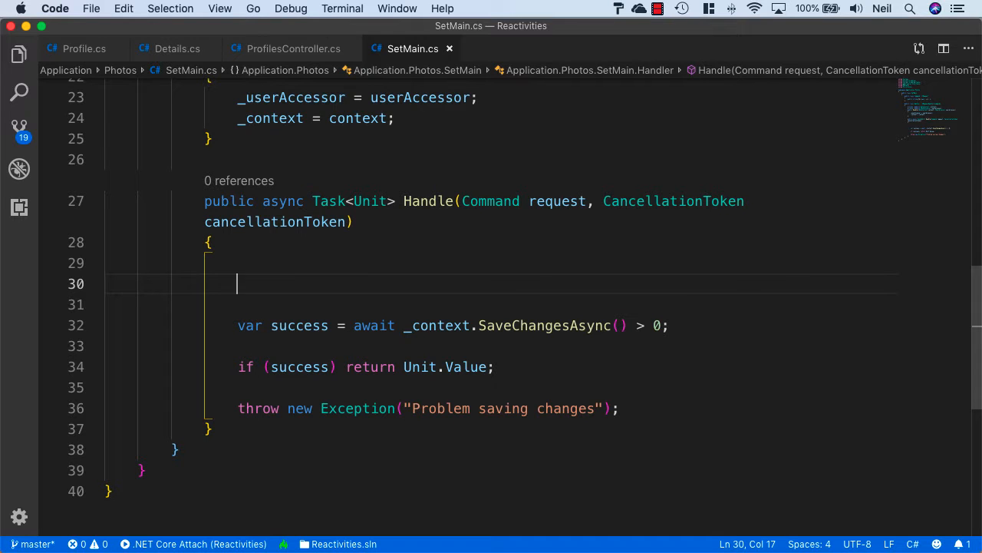
type("var user =")
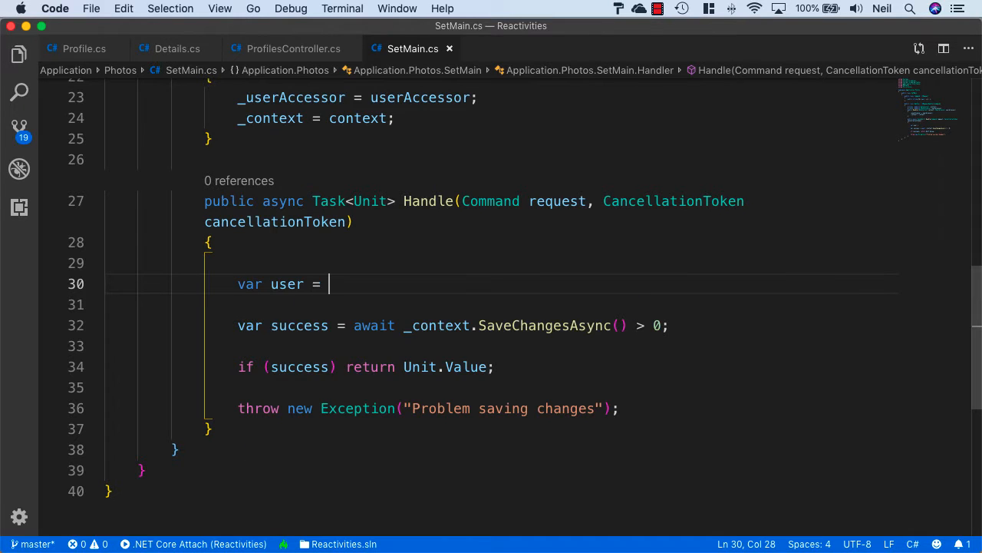
type("await _c")
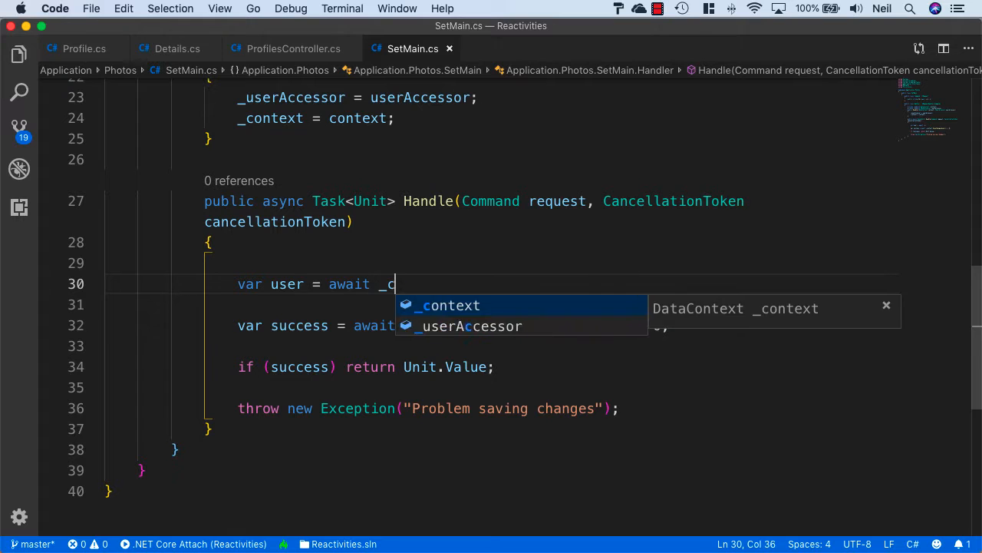
type("context.U")
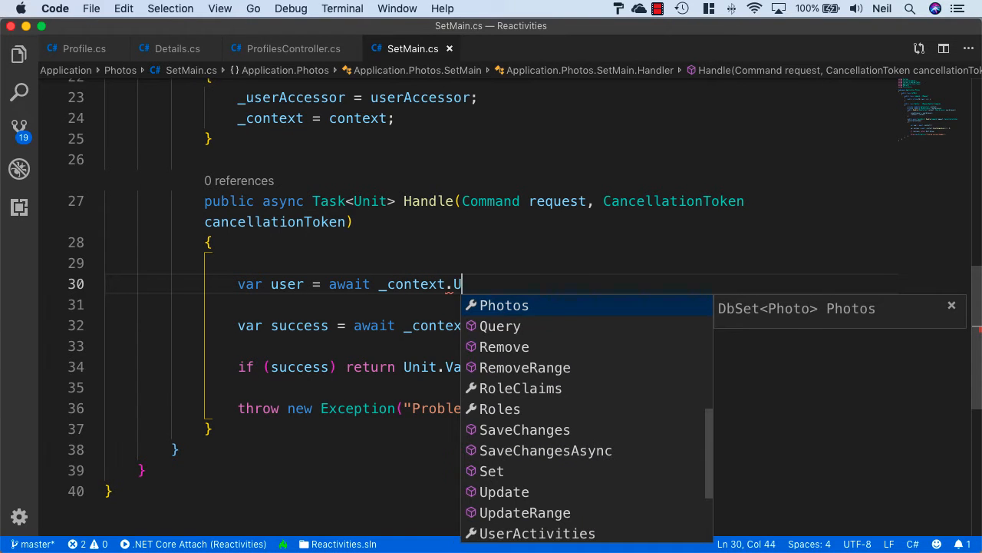
type("sers.SingleOr")
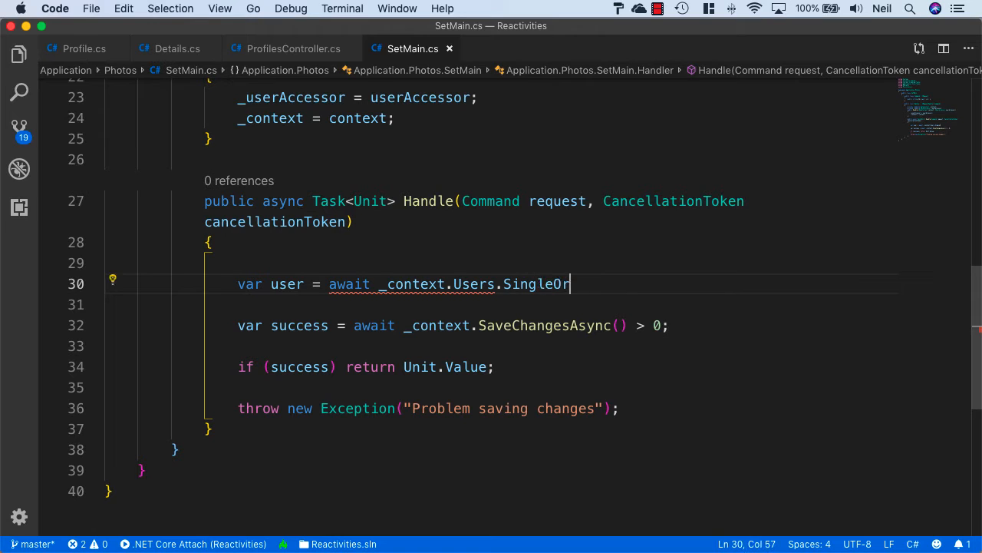
type("DefaultAs")
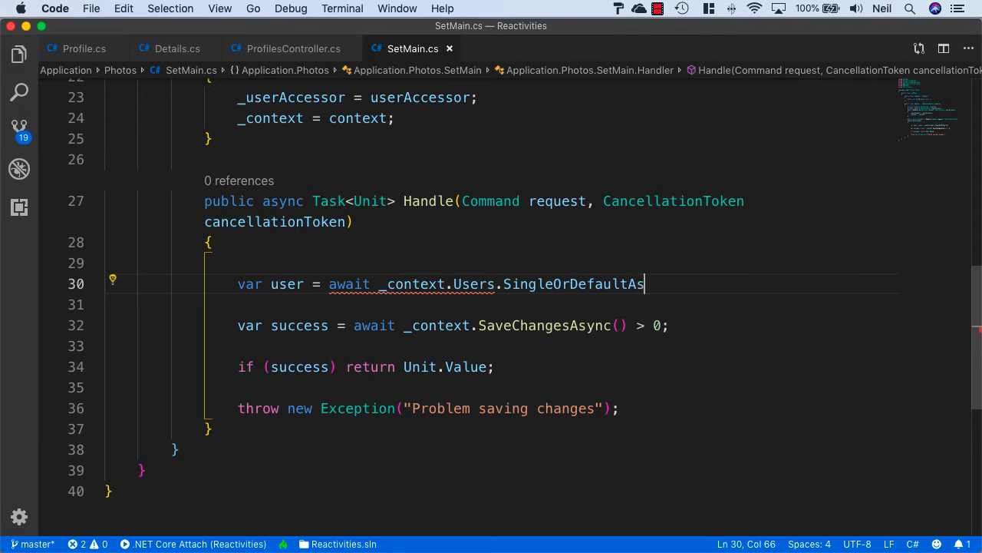
type("ync()")
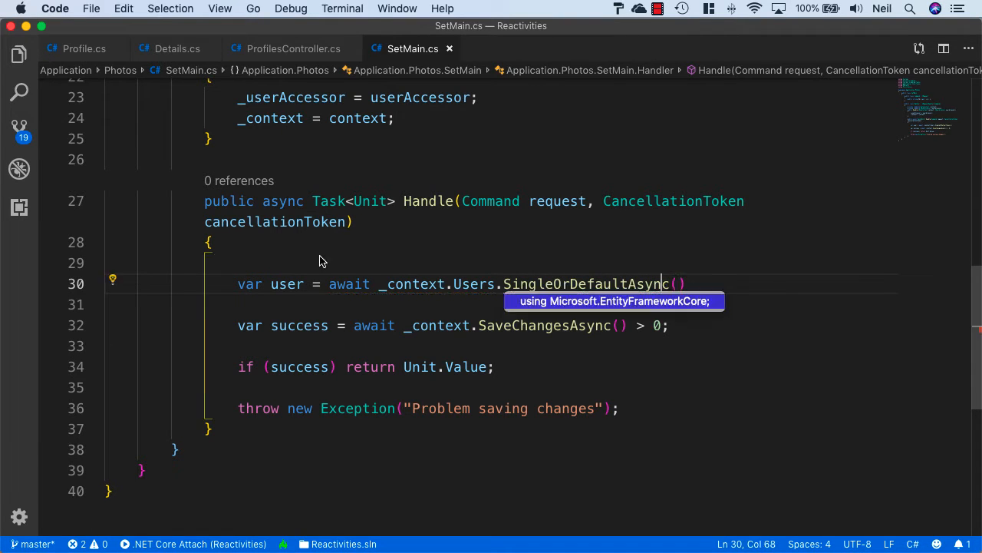
type("x => x.UserName ==")
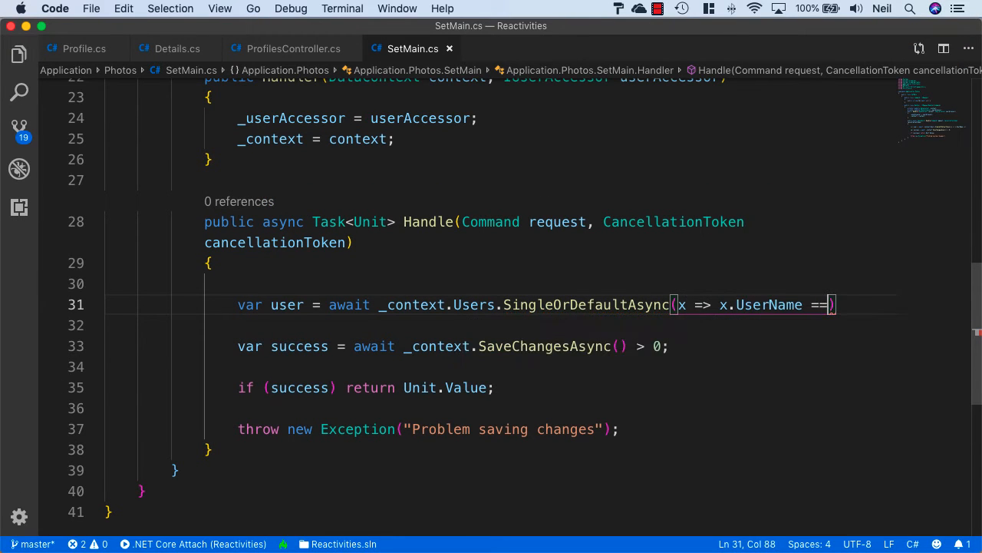
type("_us")
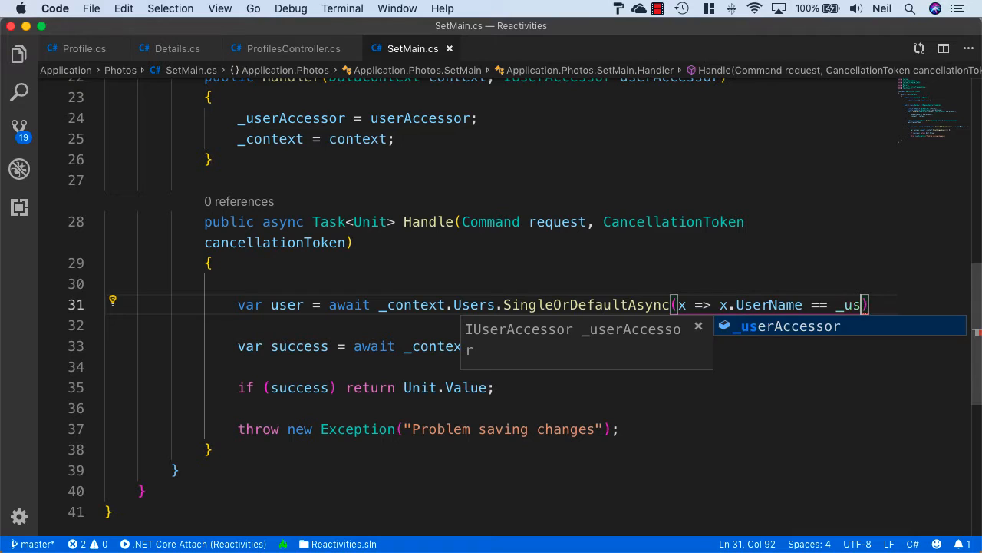
type("_userAccessor.GE")
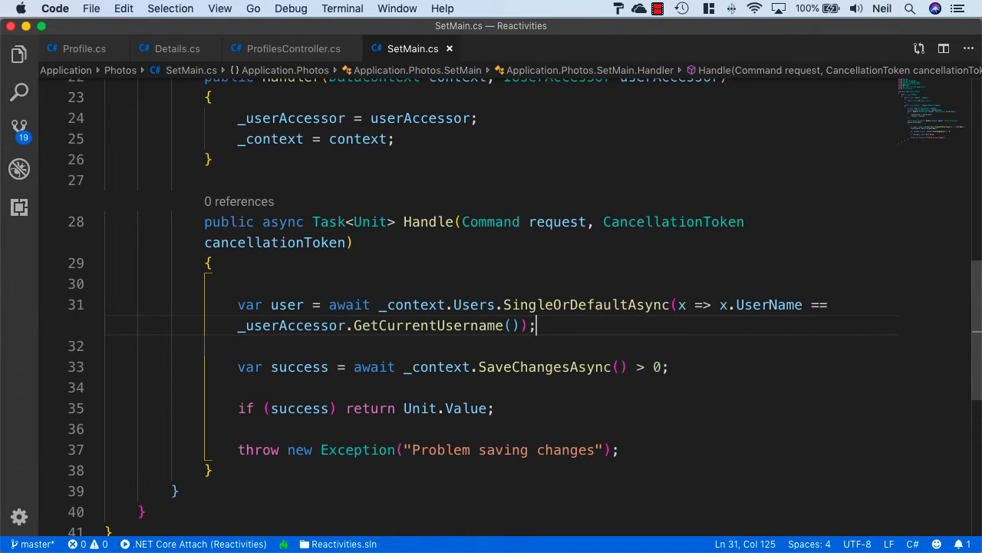
Step: Look up var photo = user.Photos.FirstOrDefault(x => x.Id == request.Id) and begin an if check
type("var p")
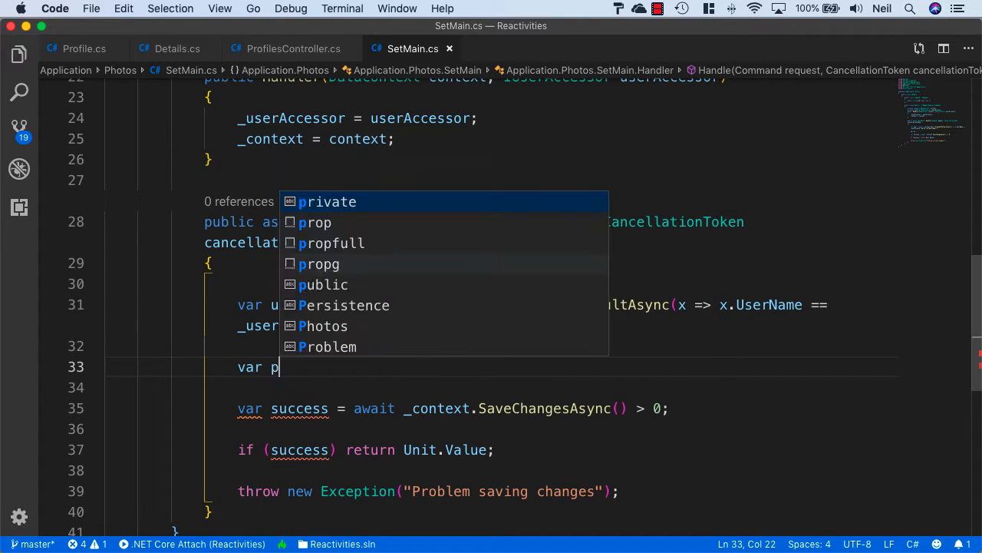
type("hoto =")
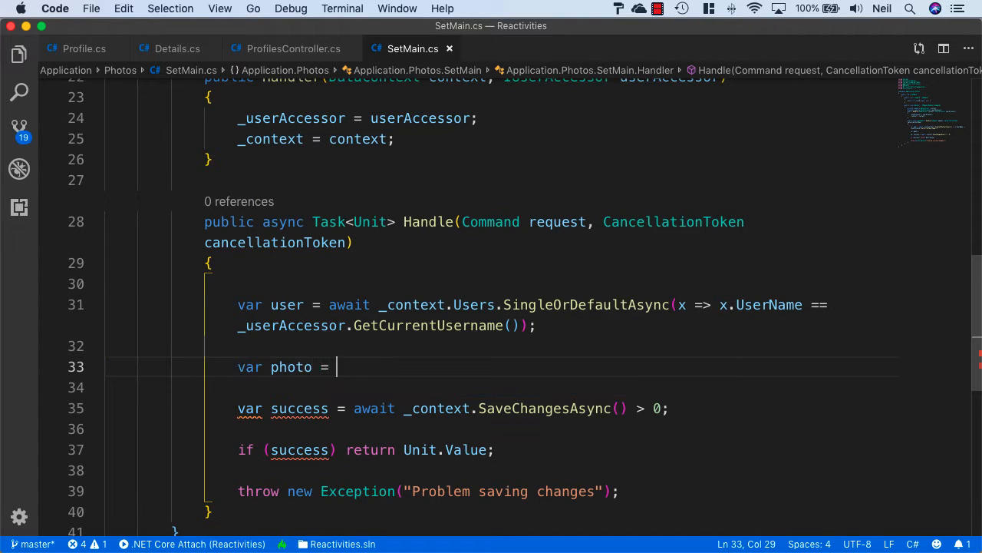
type("user.Photos.FirstOr")
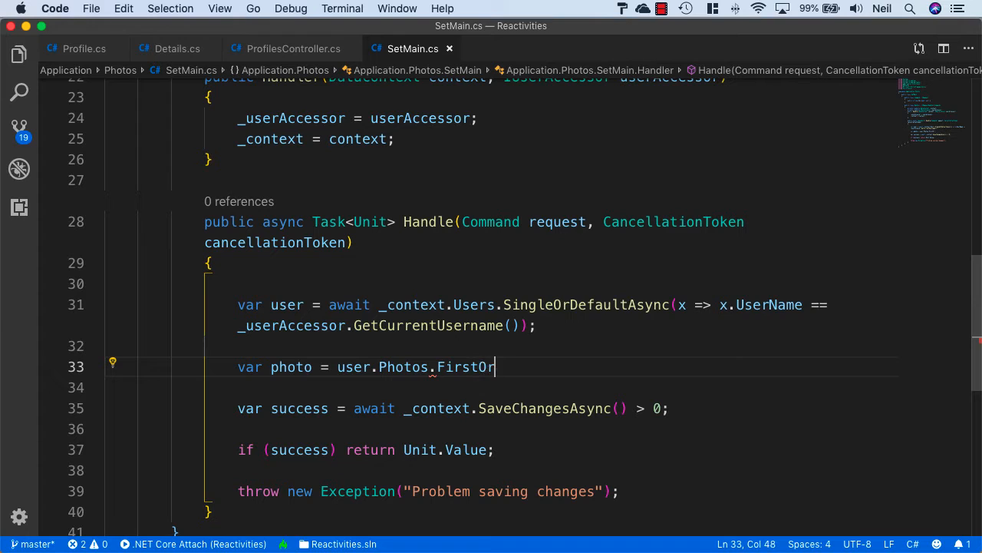
type("Default()")
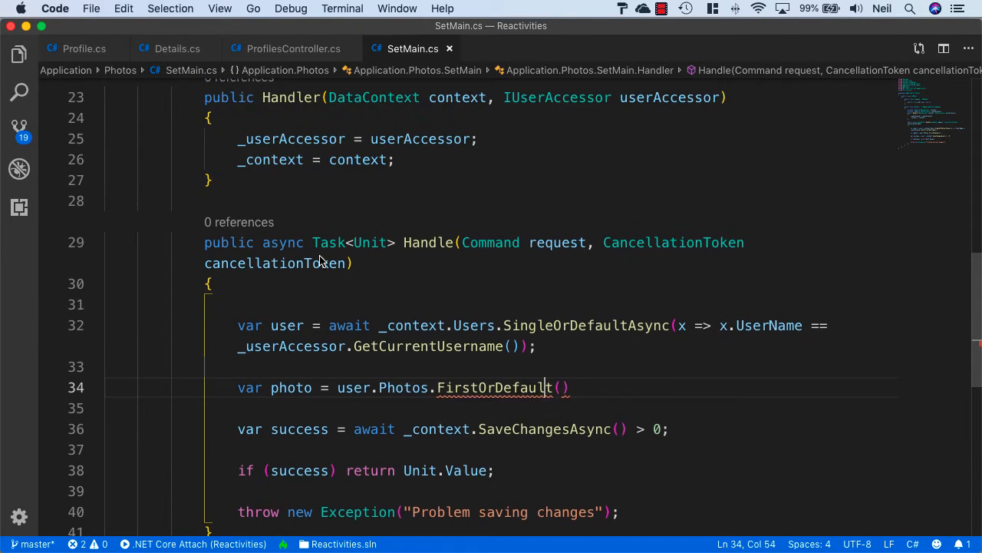
type("x =>")
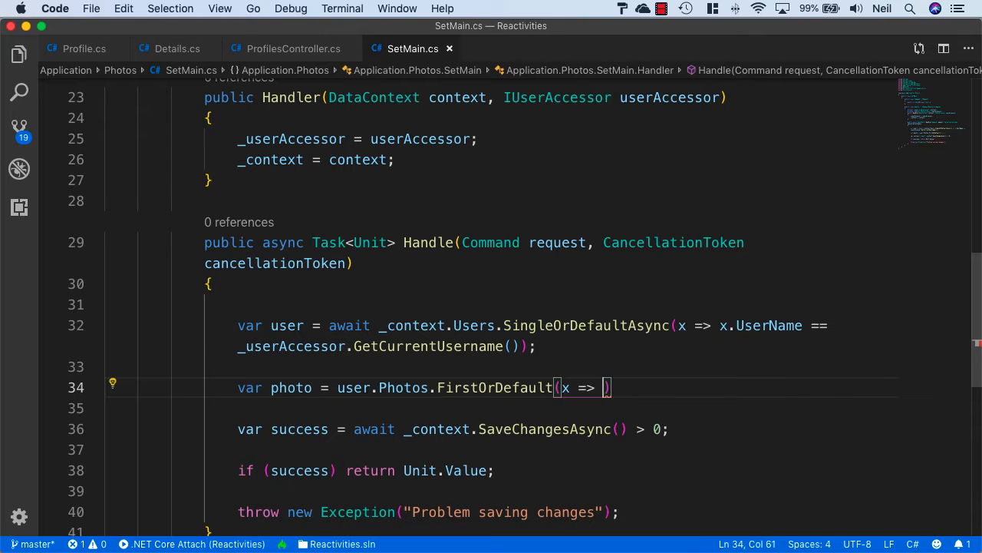
type("x.Is")
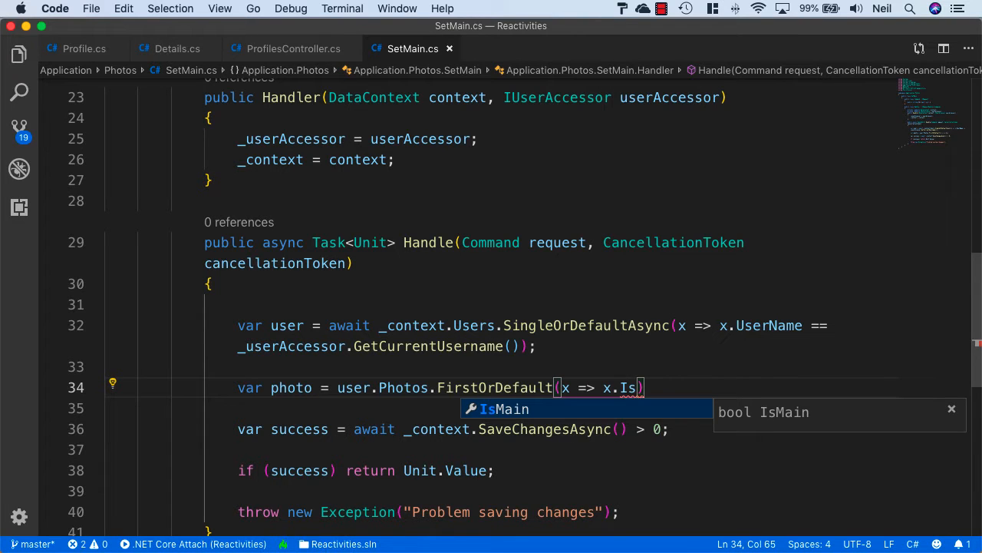
type("d")
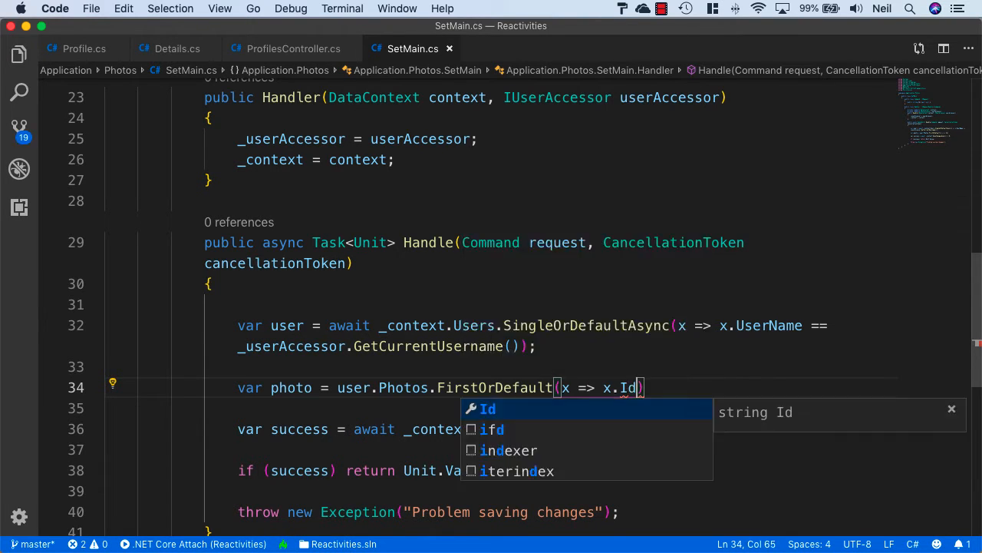
type("== request.Id")
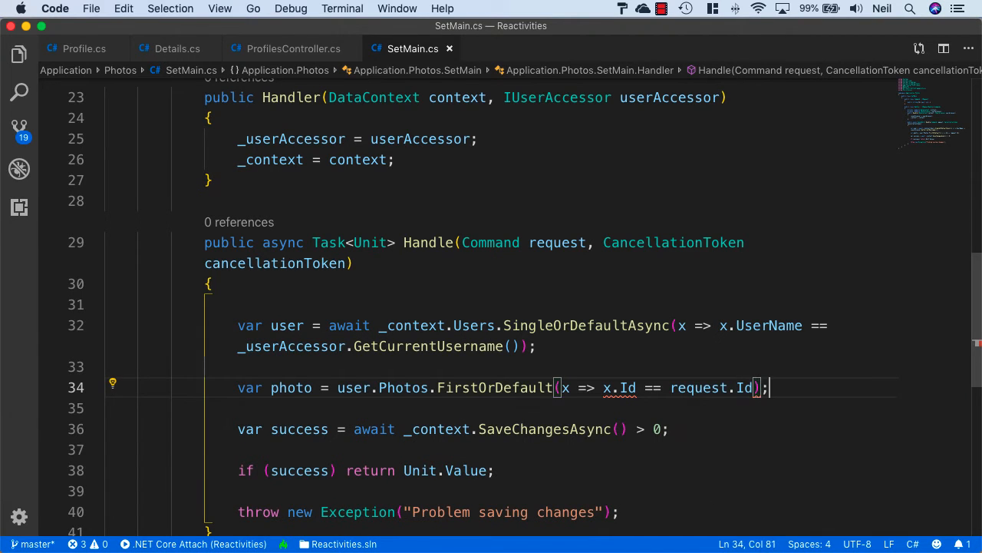
type("if")
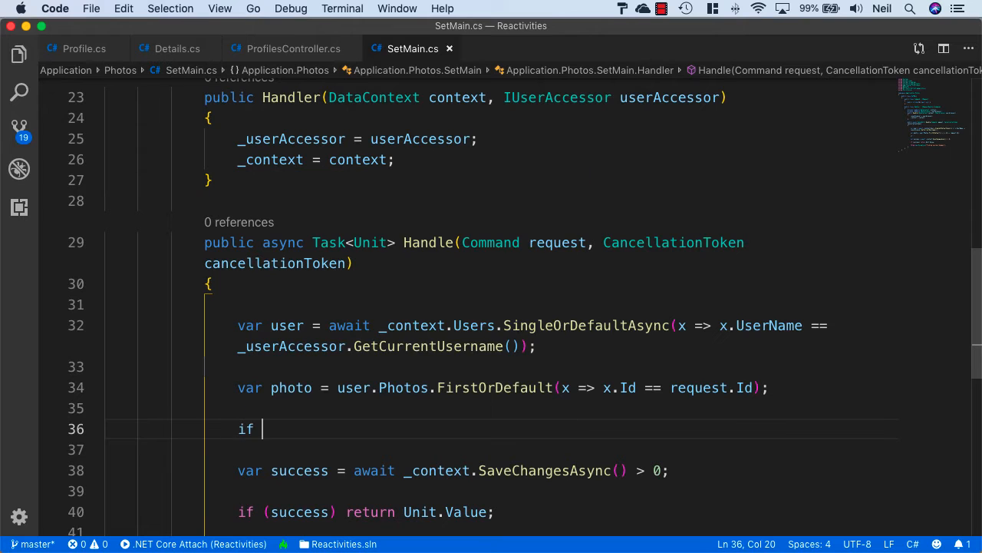
Step: Throw a RestException with HttpStatusCode.NotFound and Photo = "Not found" when photo is null
type("(photo == nul")
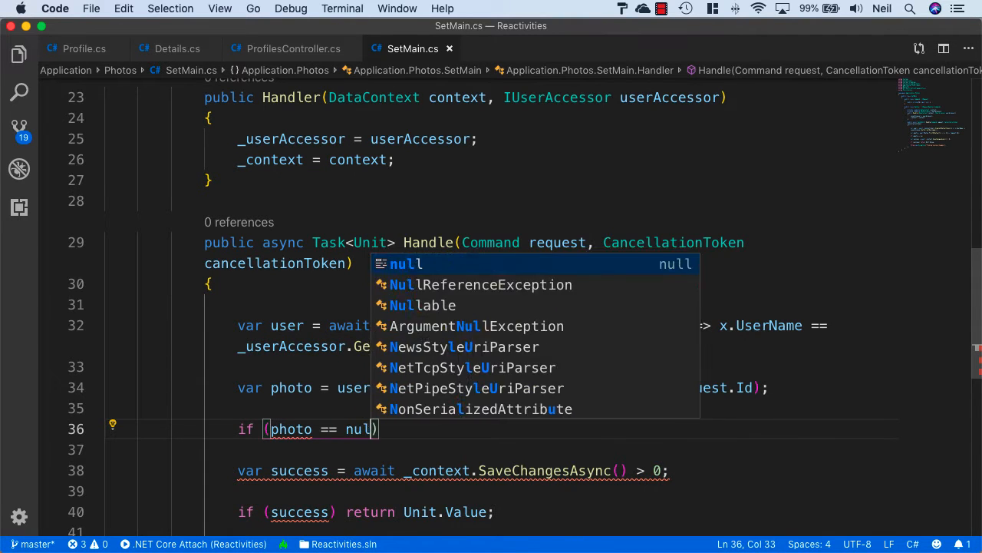
type("throw")
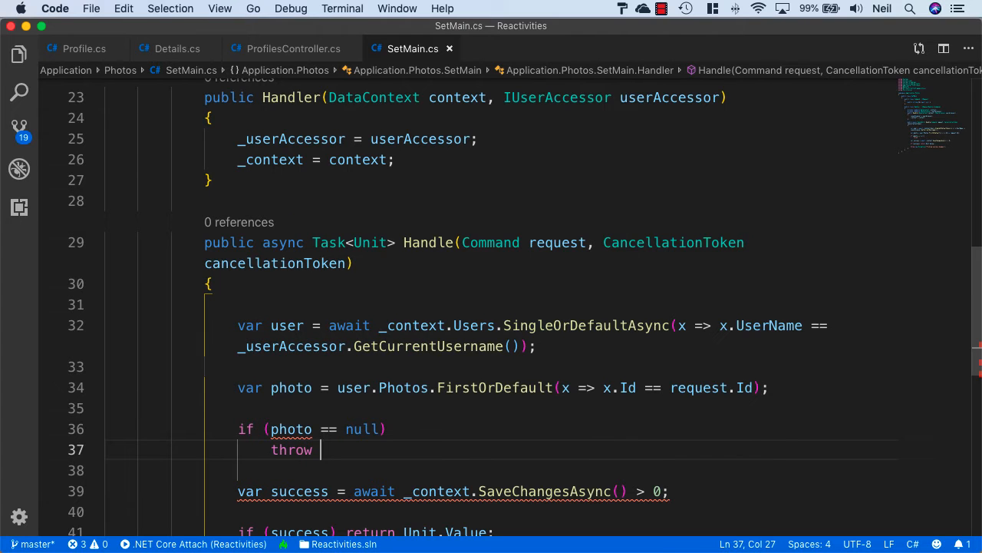
type("new RestExce")
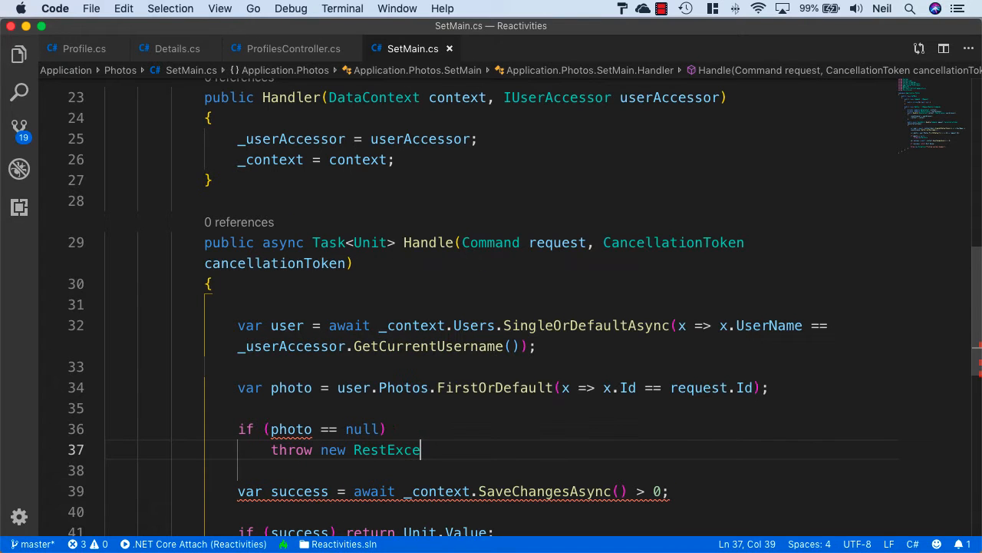
type("ption()")
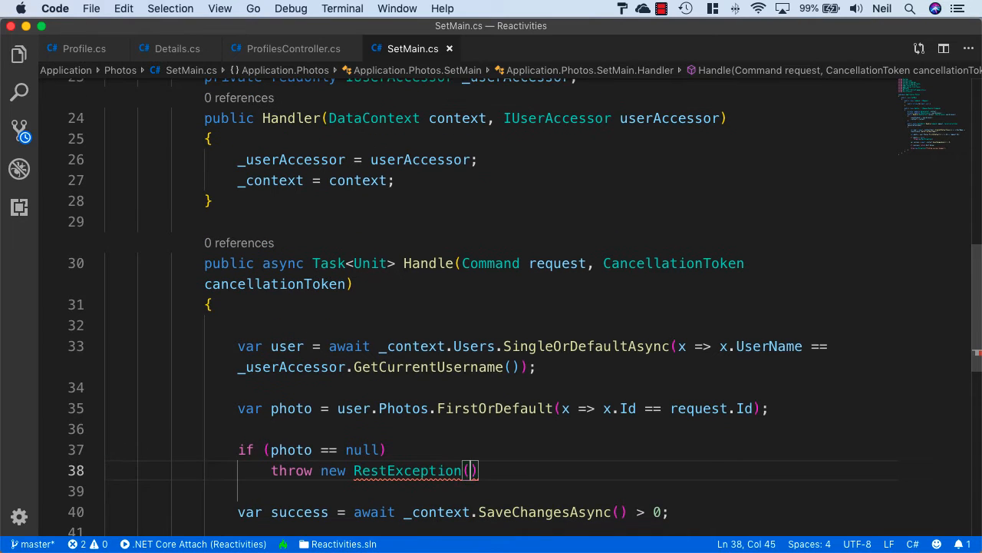
type("HttpStatusCode.NotFound, new")
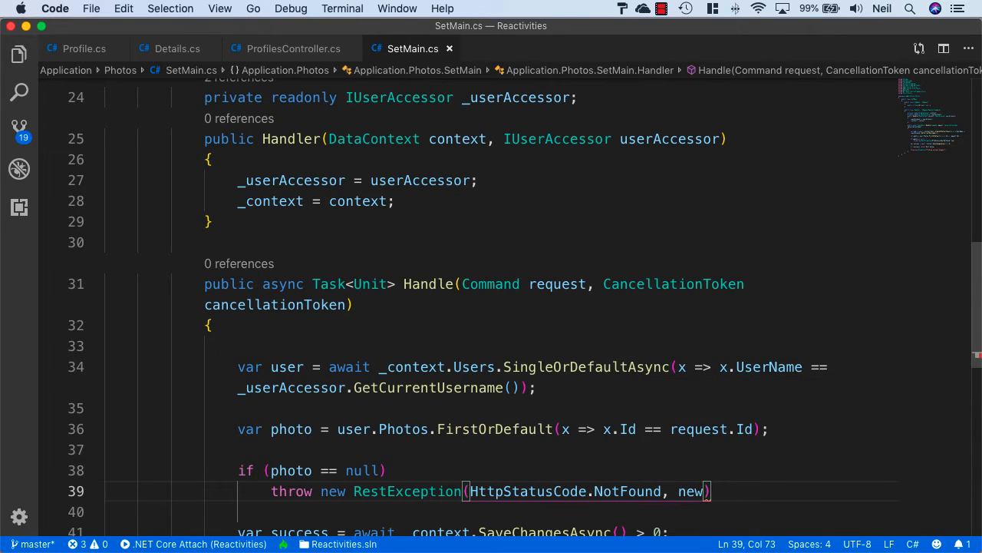
type("{P")
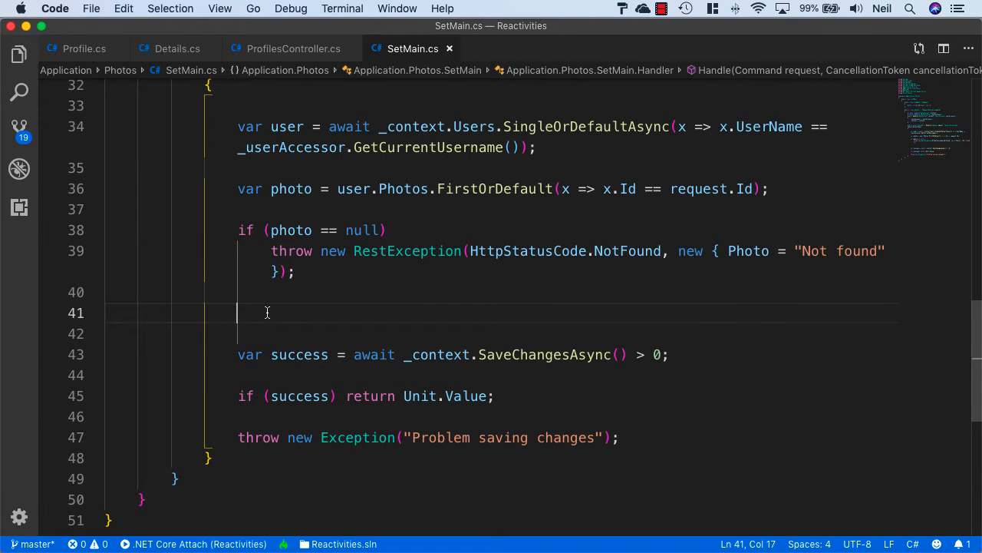
Step: Find currentMain via user.Photos.FirstOrDefault(x => x.IsMain), set its IsMain false and photo.IsMain true
type("var cu")
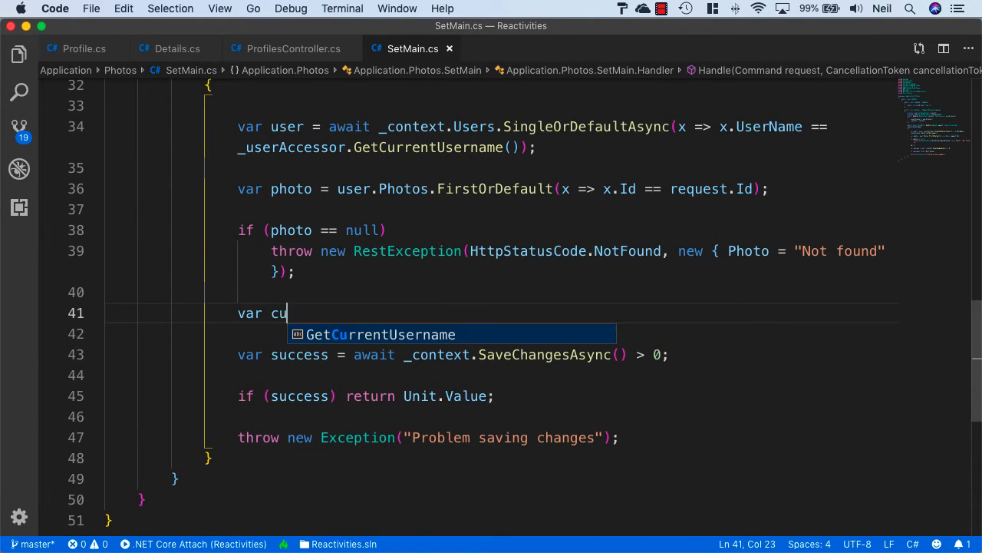
type("rrentMain =")
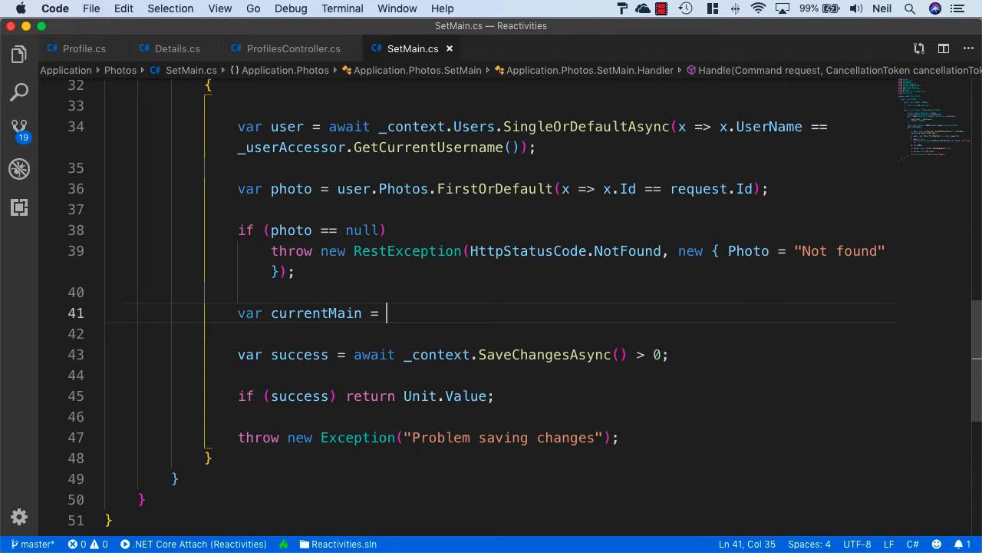
type("user.Phot")
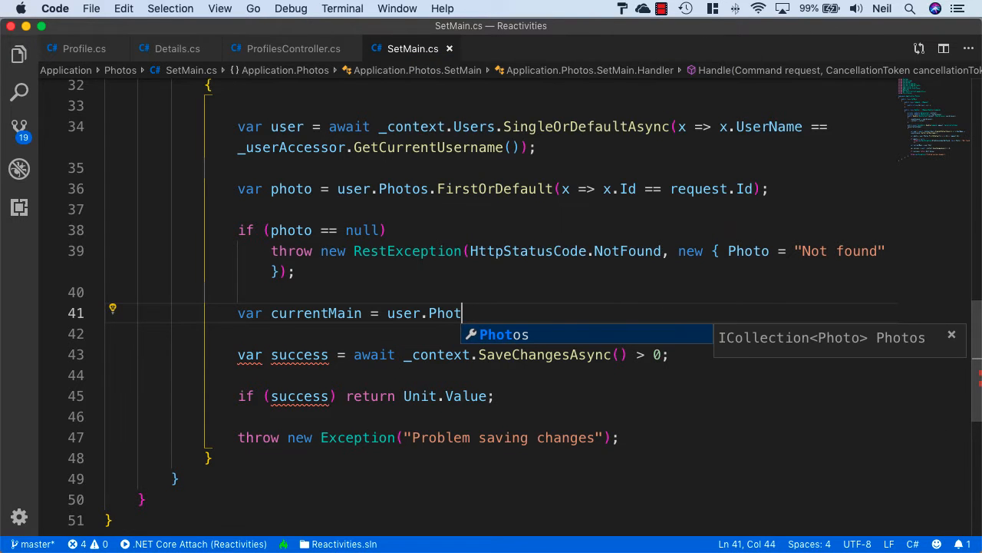
type("os.FirstOrDefault(")
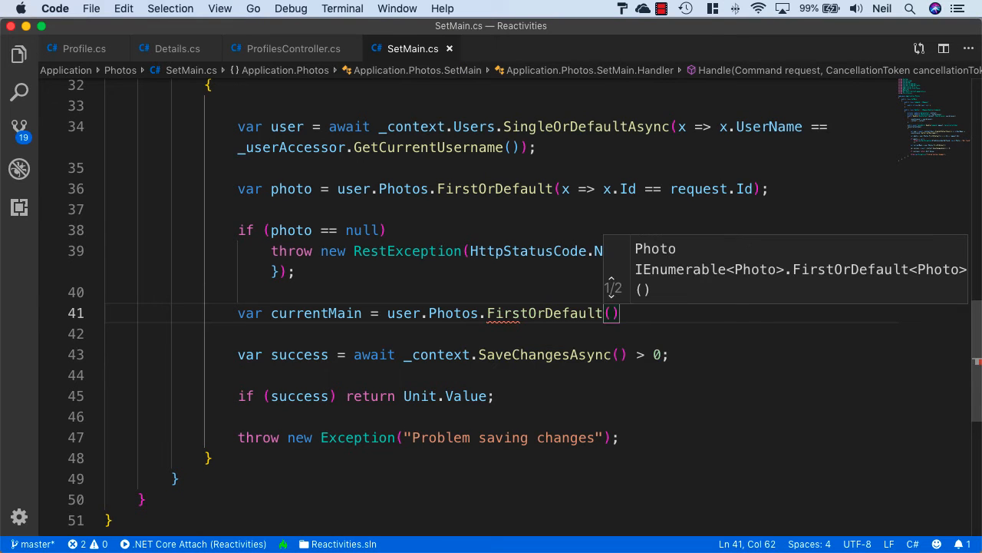
type("x => x.IsMain")
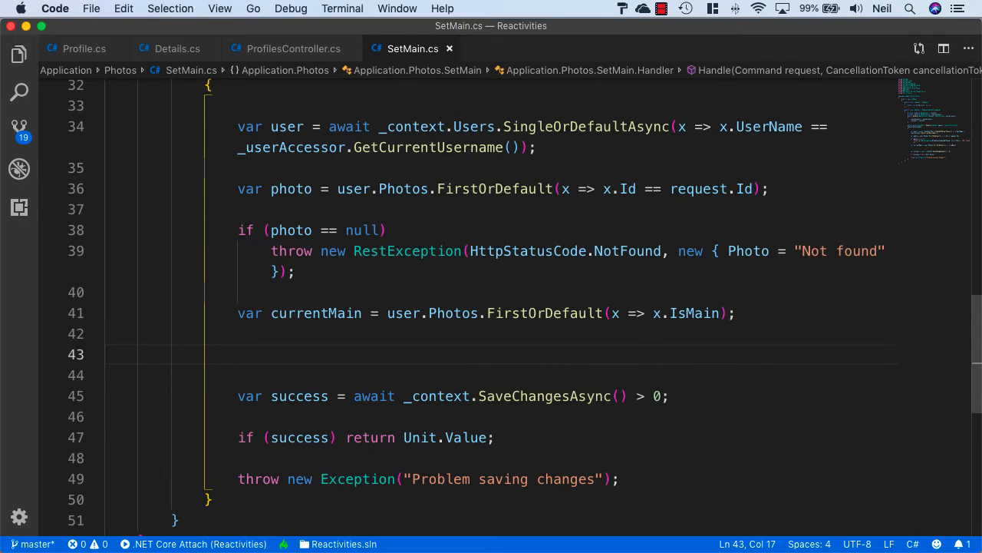
type("currentMain.IsMain =")
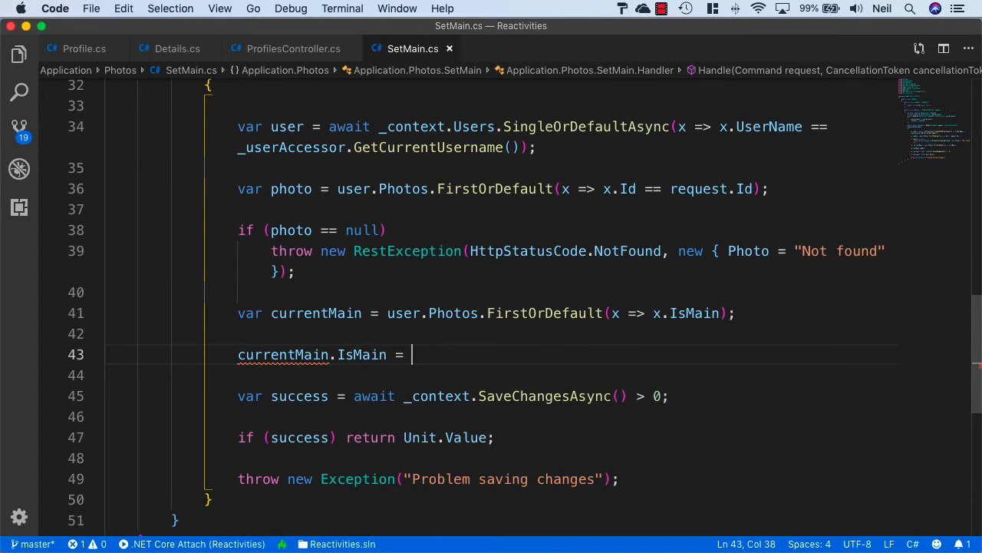
type("false;")
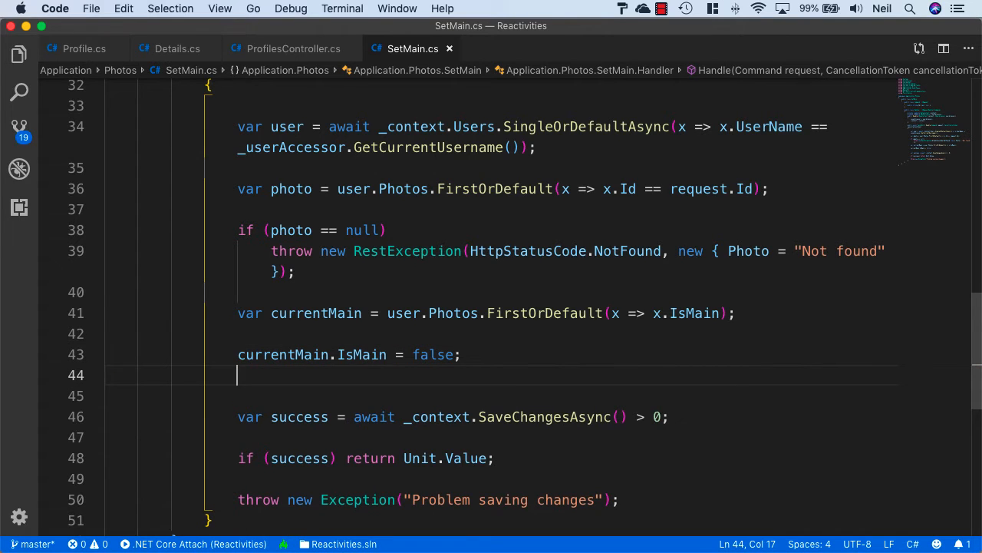
type("photo.IsMain =")
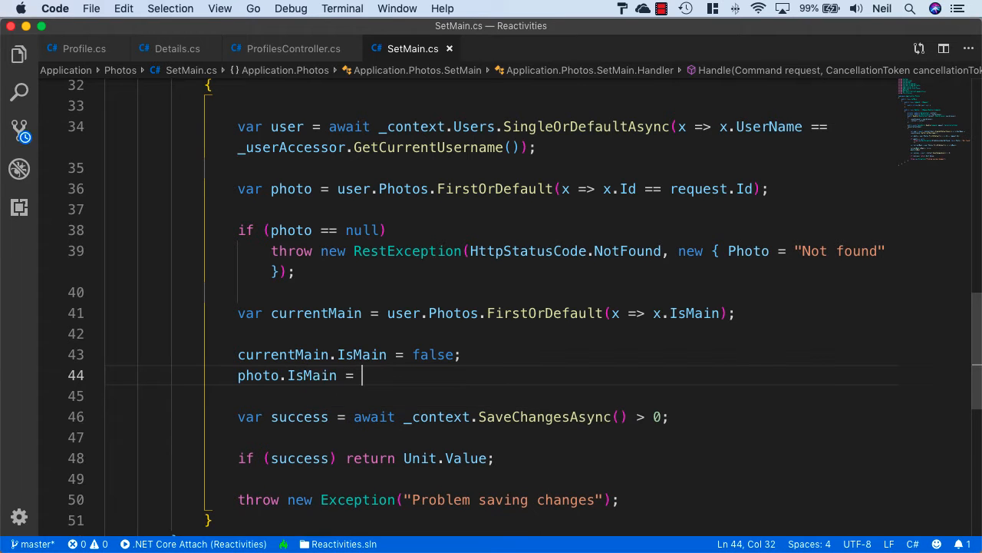
type("true;")
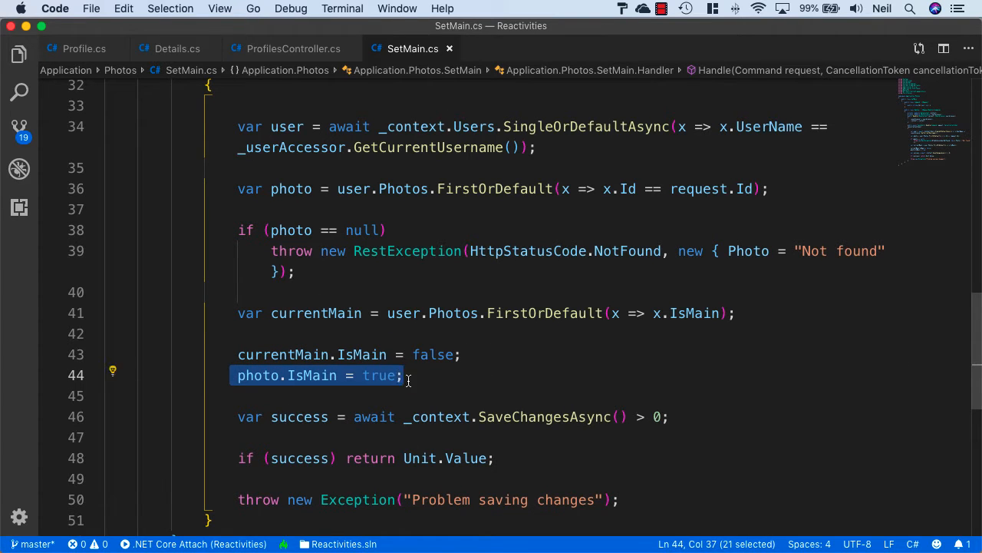
Step: Highlight the awaited SaveChangesAsync call and its result comparison to review the save logic
left_click(494, 336)
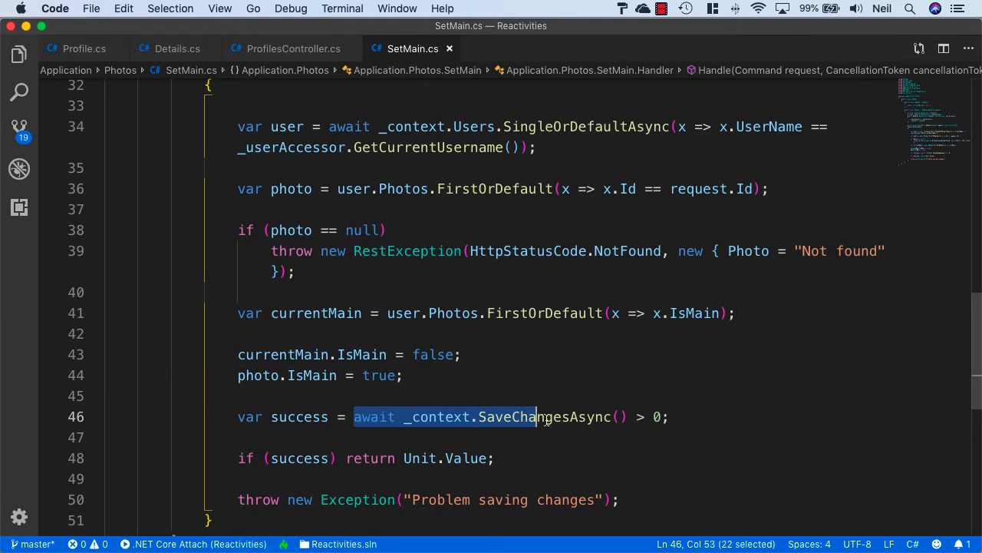
left_click_drag(538, 417, 670, 417)
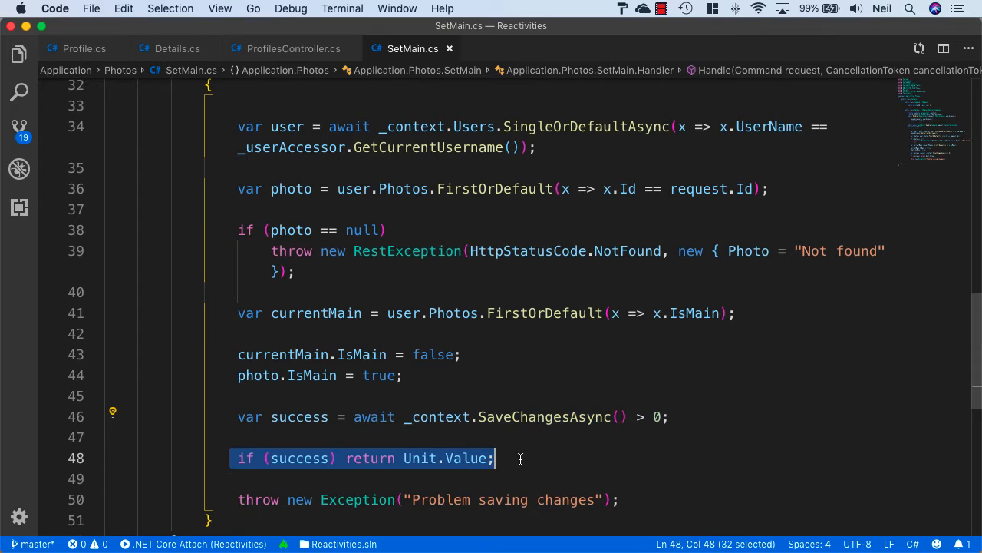
mouse_move(321, 440)
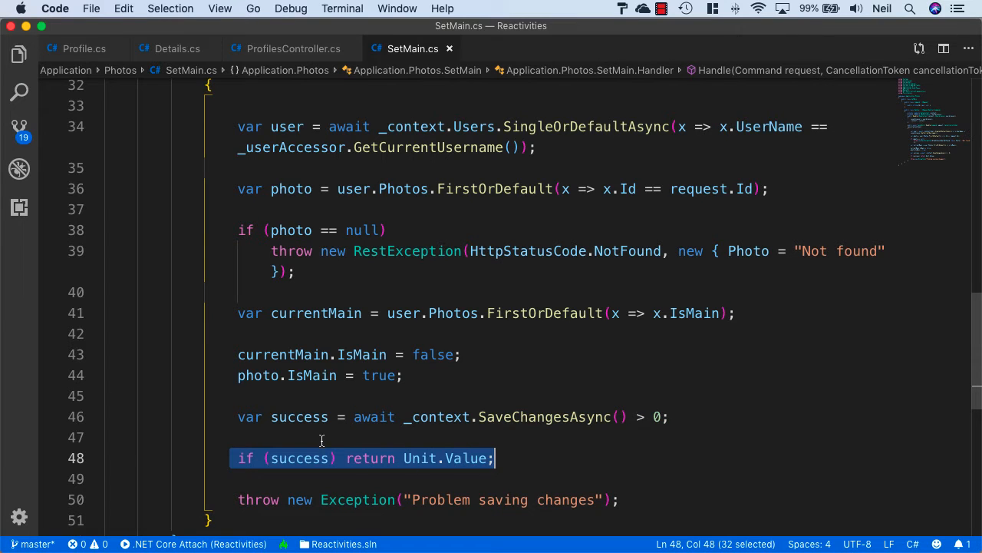
double_click(546, 416)
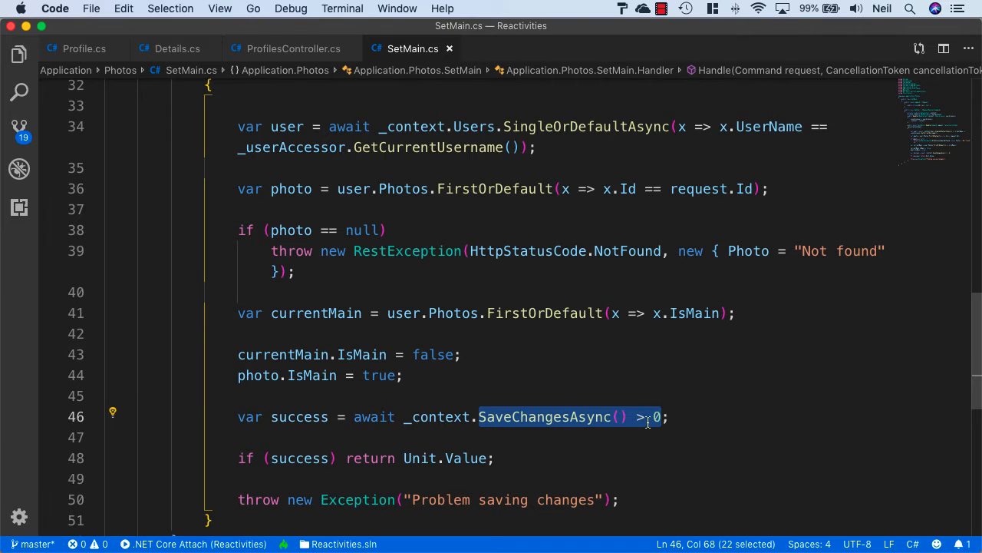
left_click(461, 354)
type("phot")
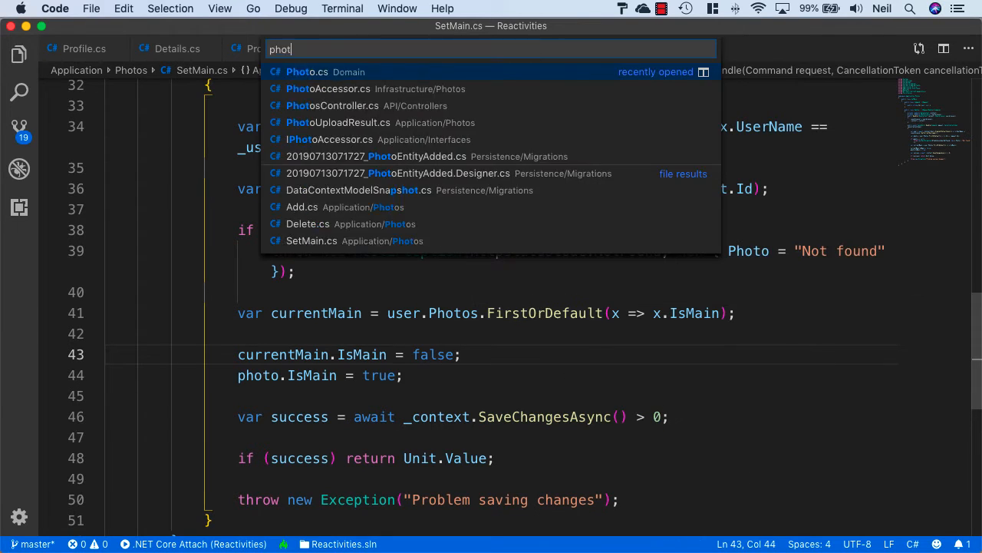
Step: In PhotosController add [HttpPost("{id}/setmain")] with a public async Task<ActionResult<Unit>> SetMain(string id) signature
left_click(333, 105)
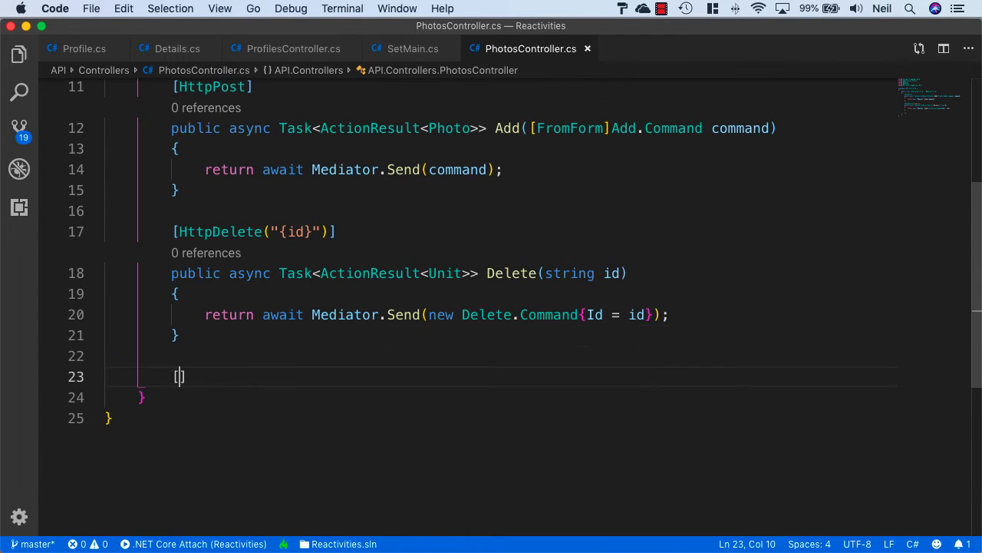
type("HttpPost(")
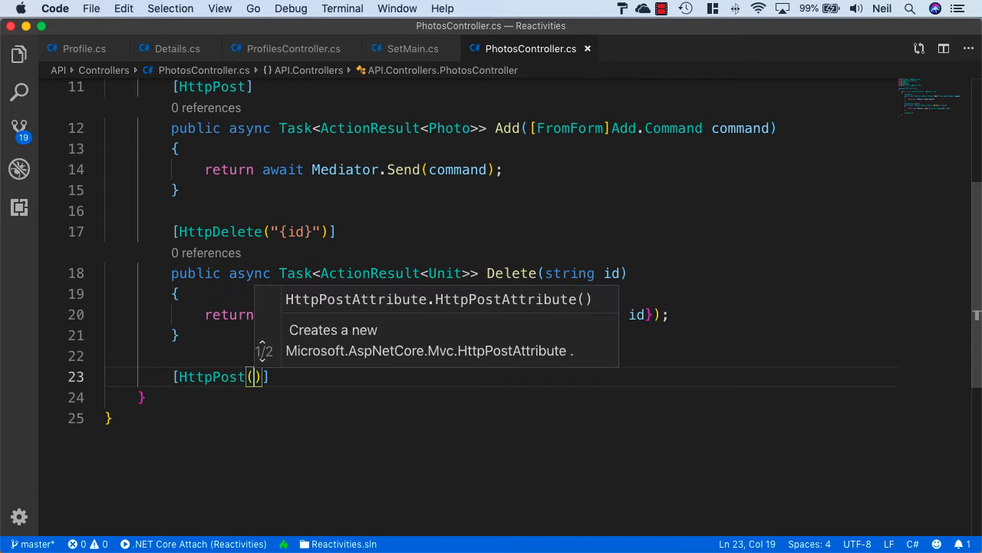
type("\"{}")
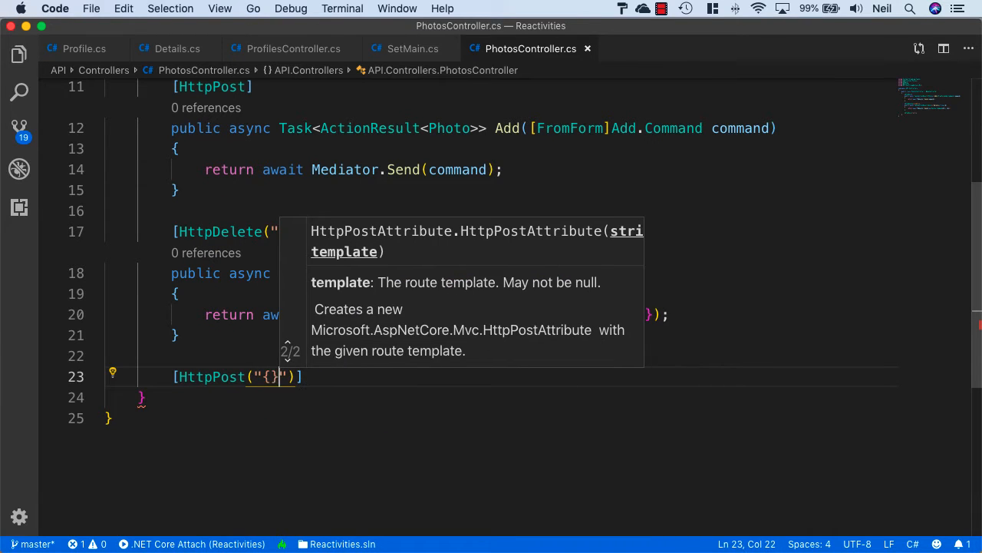
type("id")
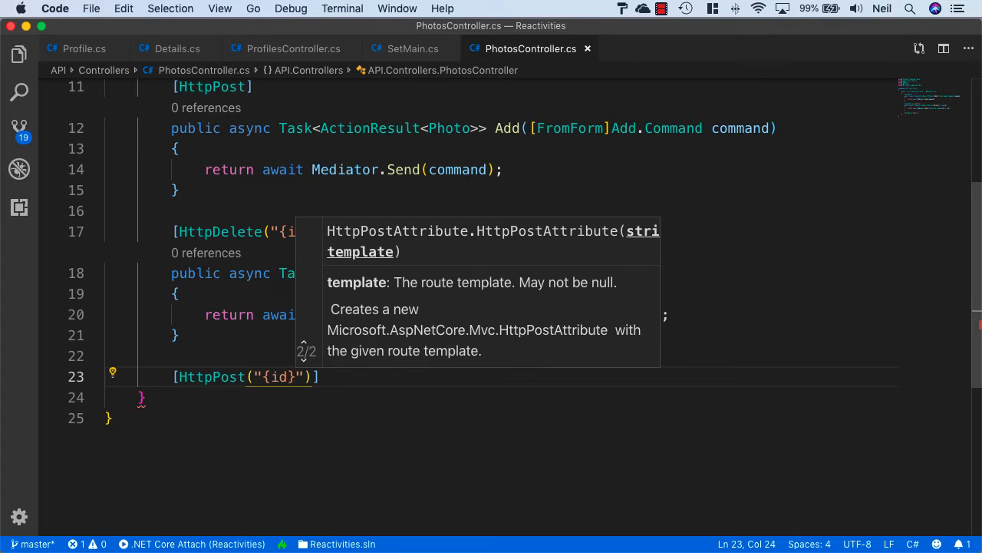
type("/setmain")
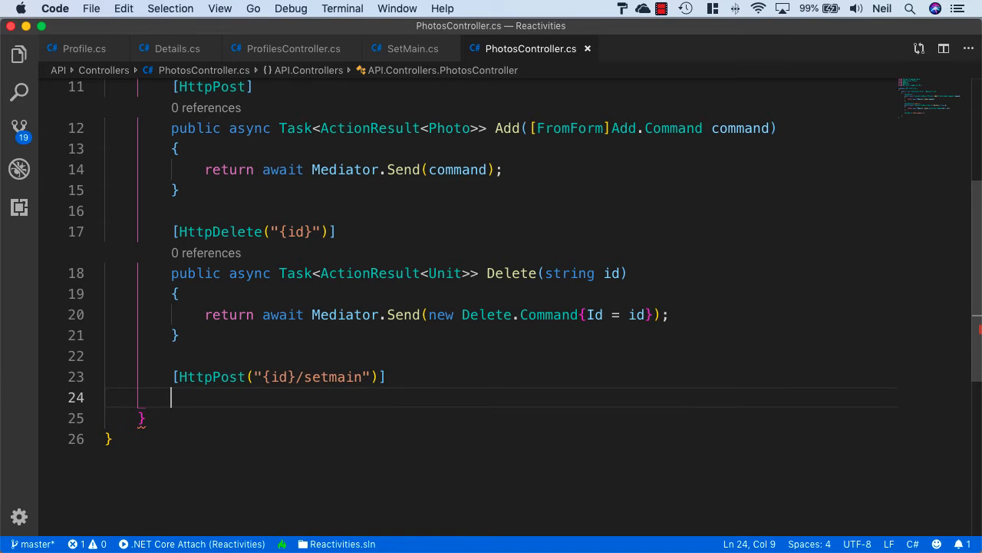
type("pub")
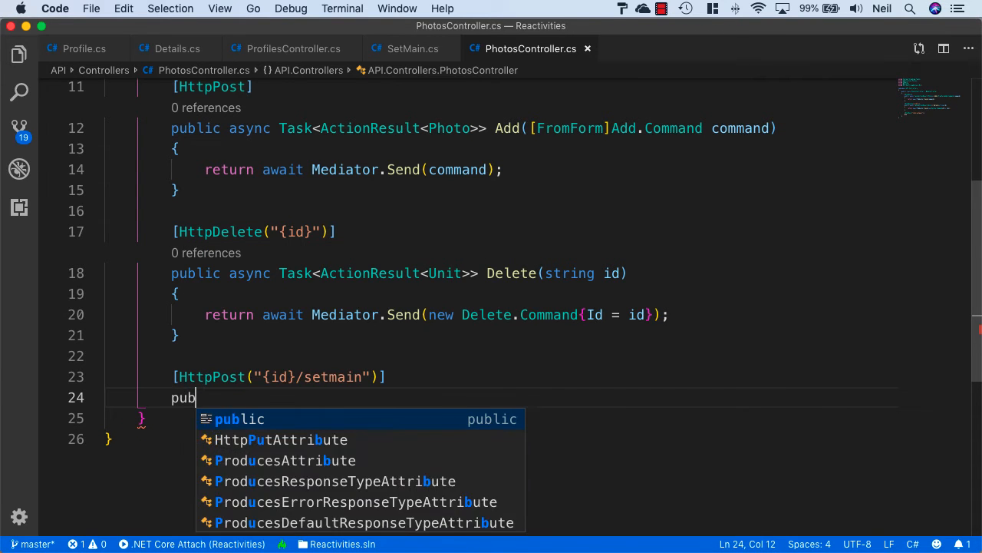
type("lic async T")
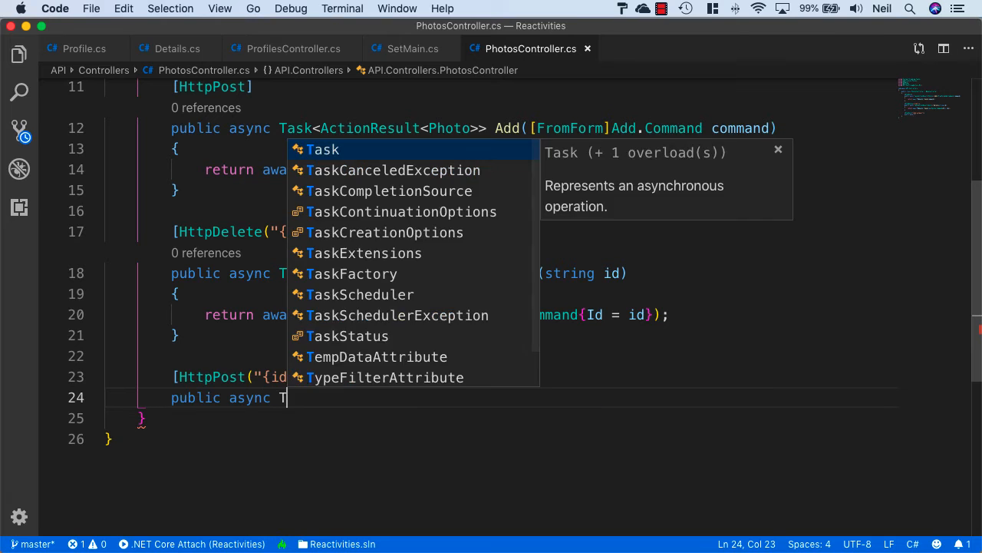
type("ActionResult<Unit>>")
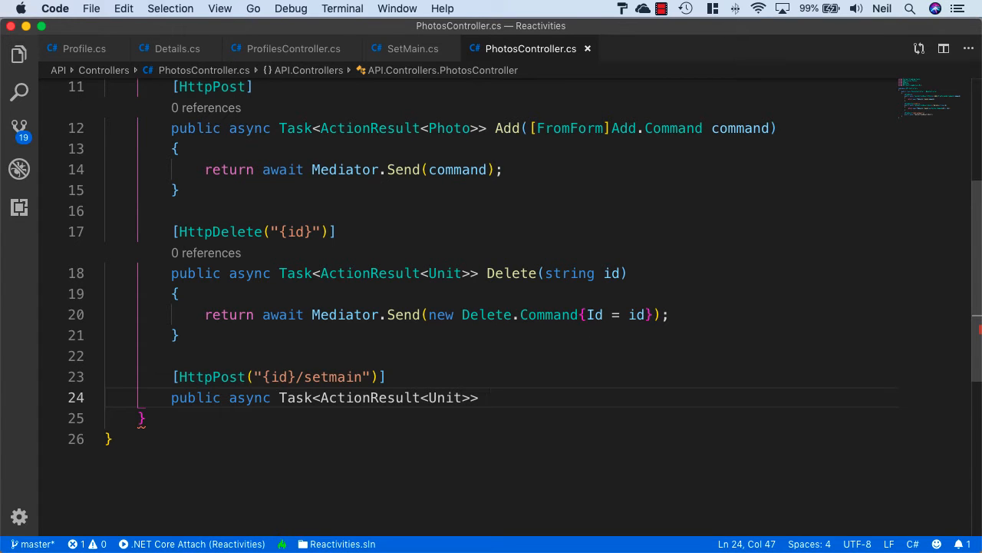
type("SetMain(string")
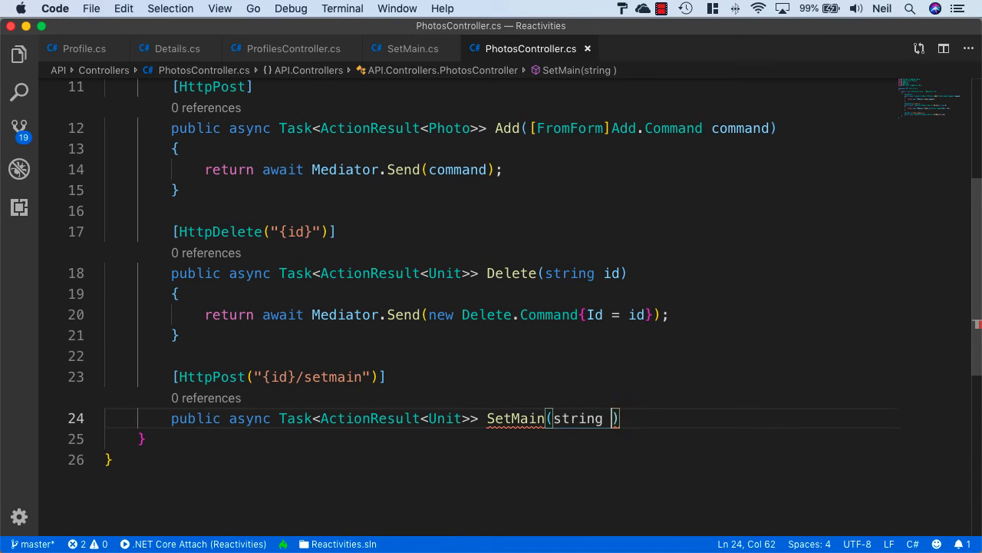
type("id")
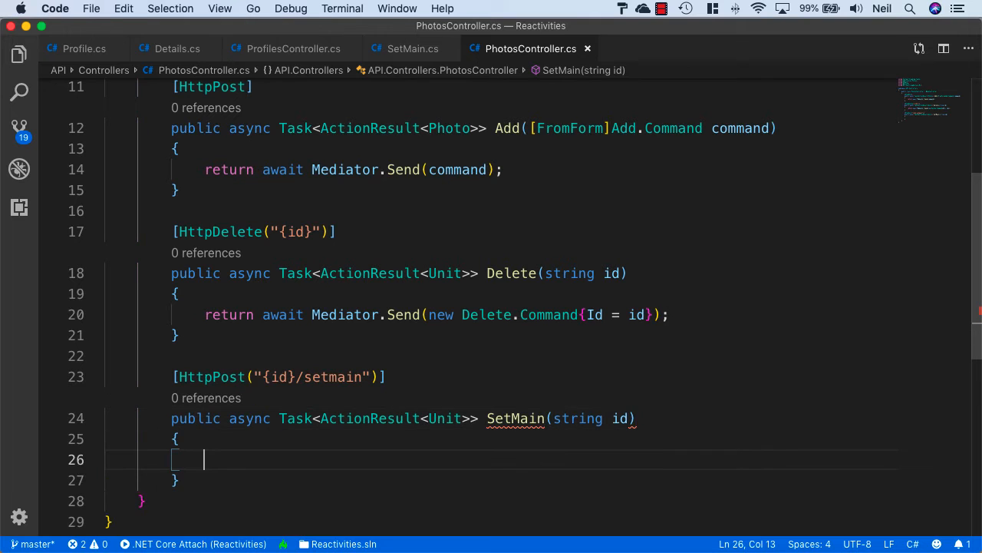
Step: Return await Mediator.Send(new SetMain.Command{Id = id}) from the action
type("return awa")
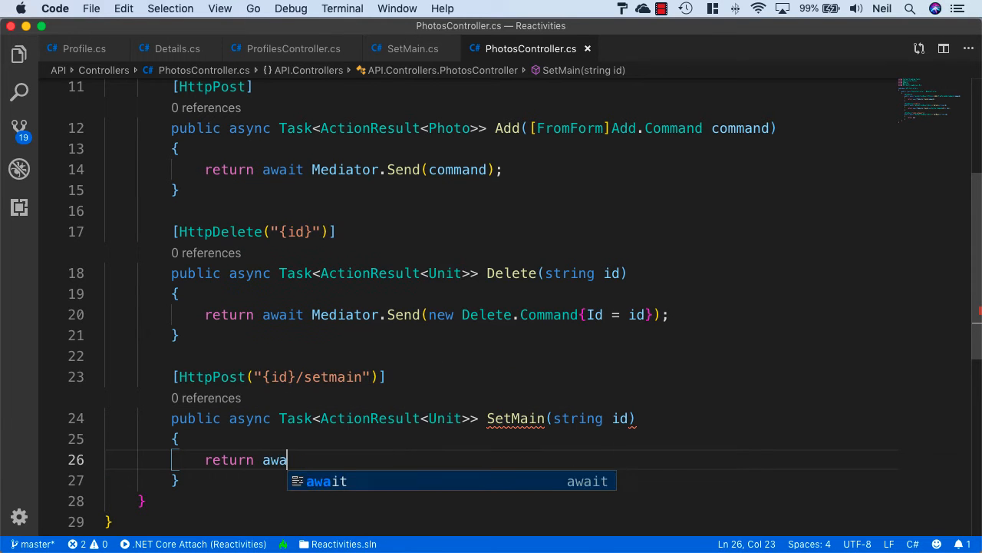
type("it Mediator")
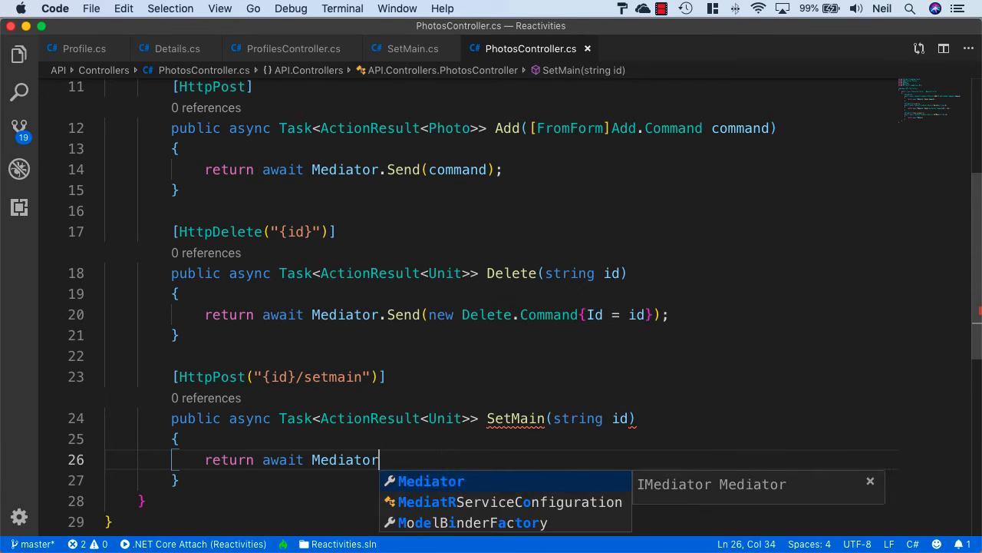
type(".Send(new")
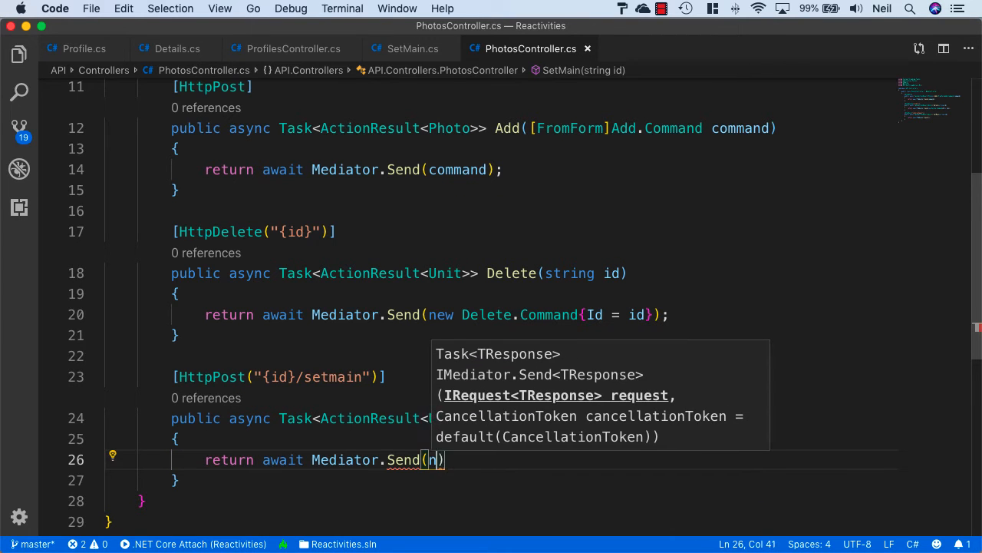
type("ew SetMain.Command{Id =")
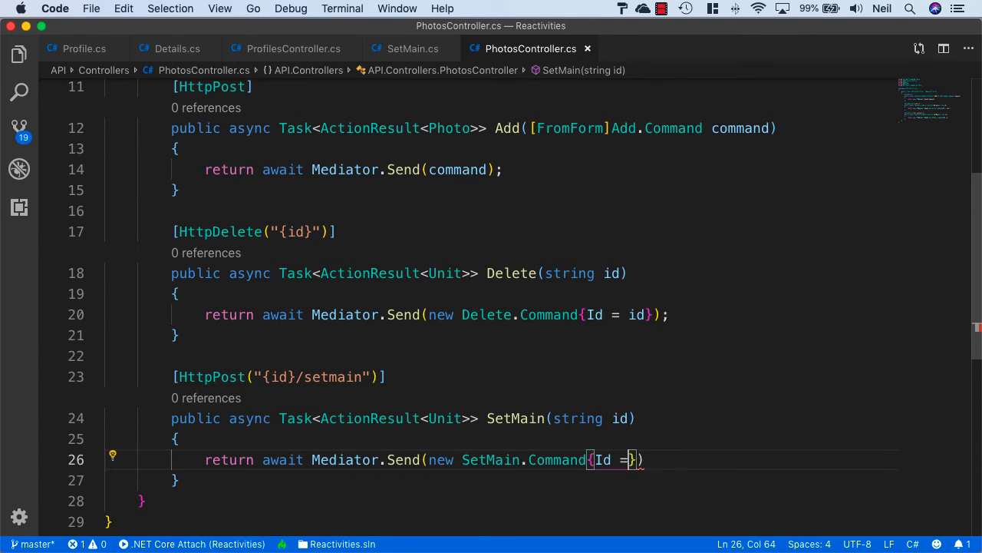
type("id")
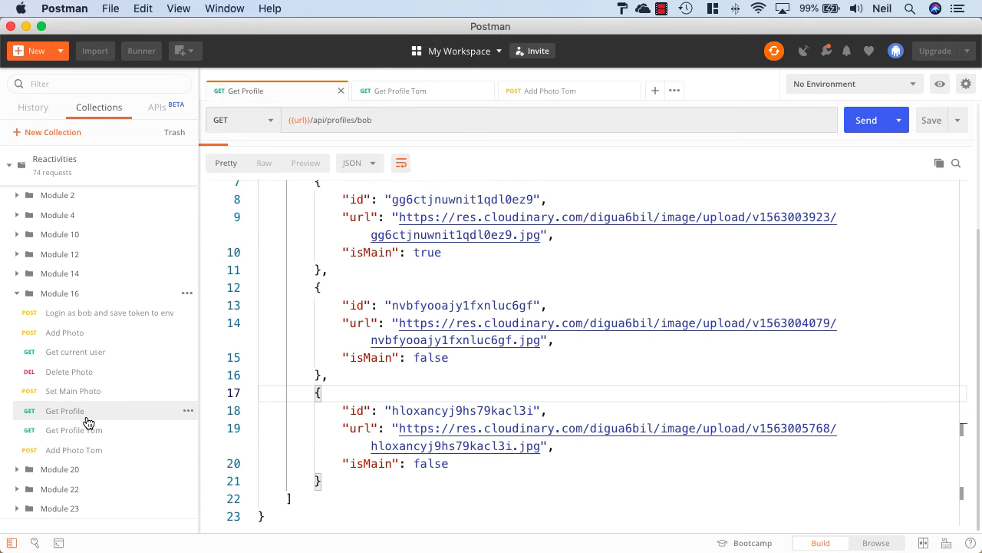
Step: Open the Get Profile request and select the second photo id nvbfyooajy1fxnluc6gf to copy it
left_click(866, 120)
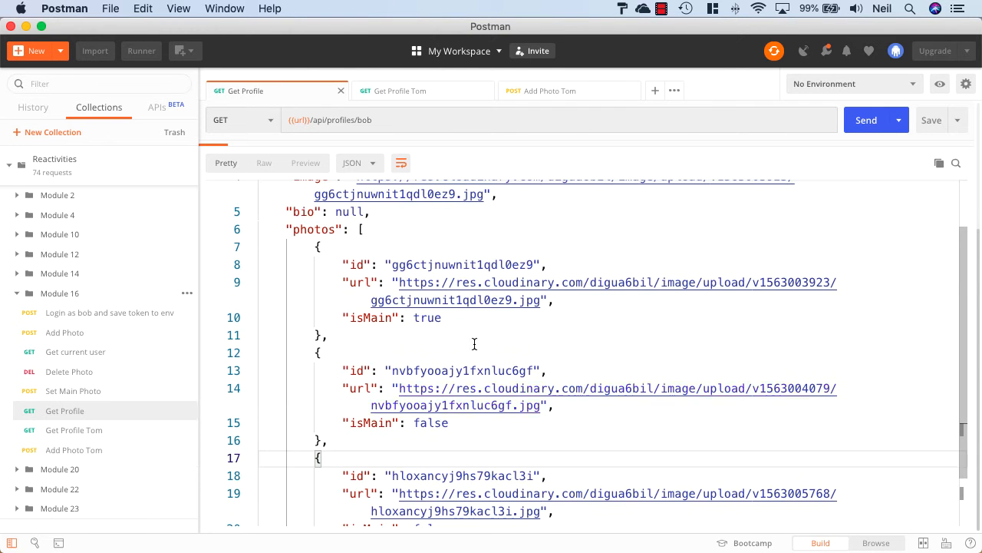
mouse_move(527, 377)
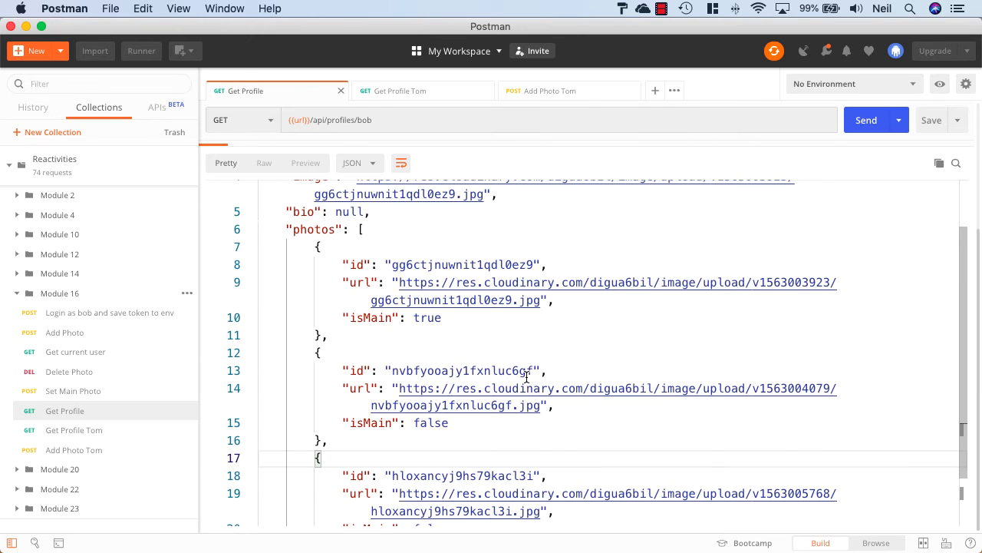
double_click(460, 370)
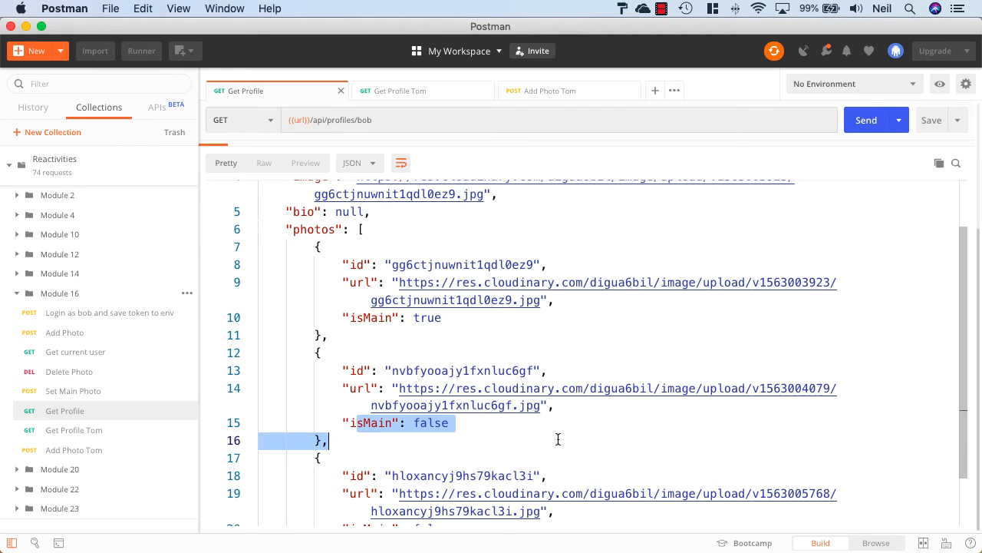
mouse_move(65, 397)
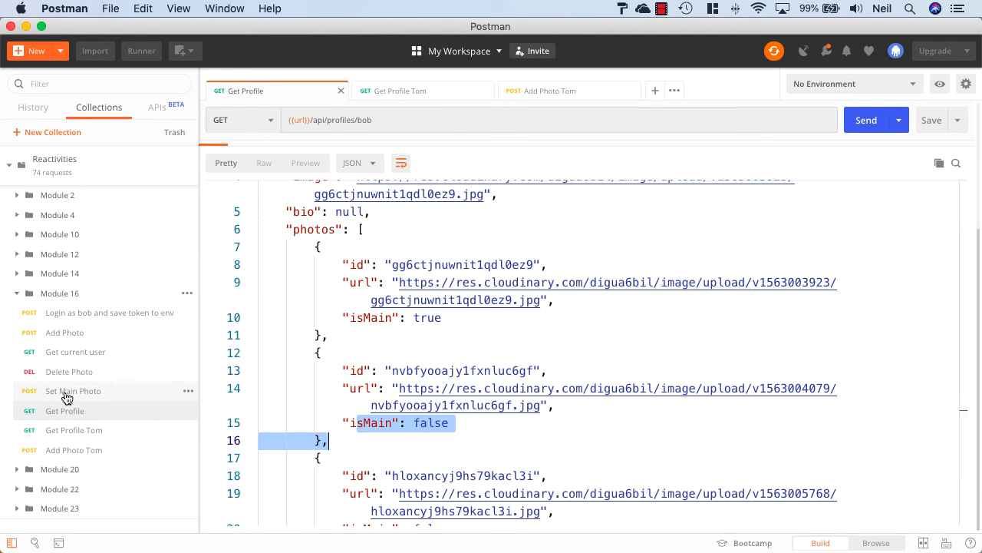
Step: Paste the id into the Set Main Photo URL, review Headers and Body, and send it for a 200 OK
left_click(73, 391)
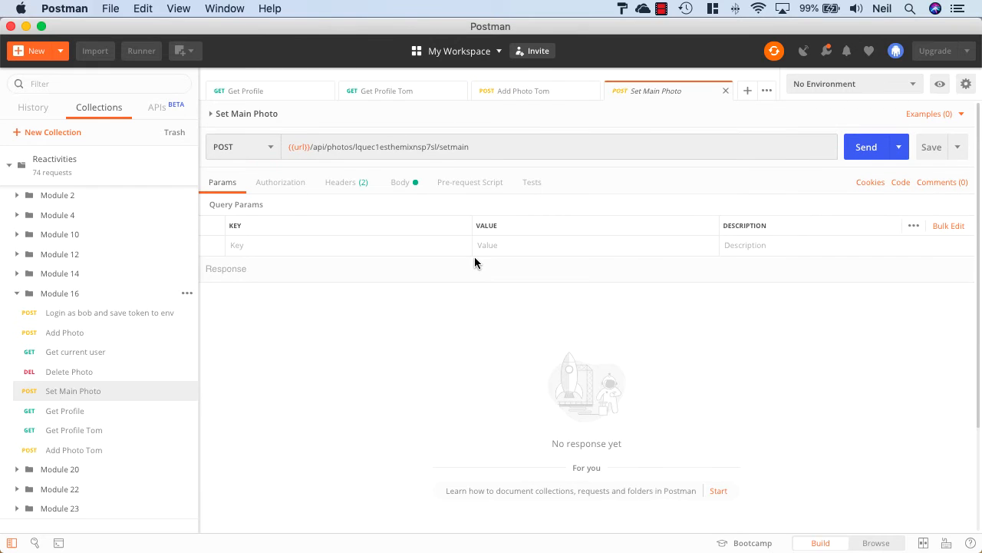
double_click(394, 146)
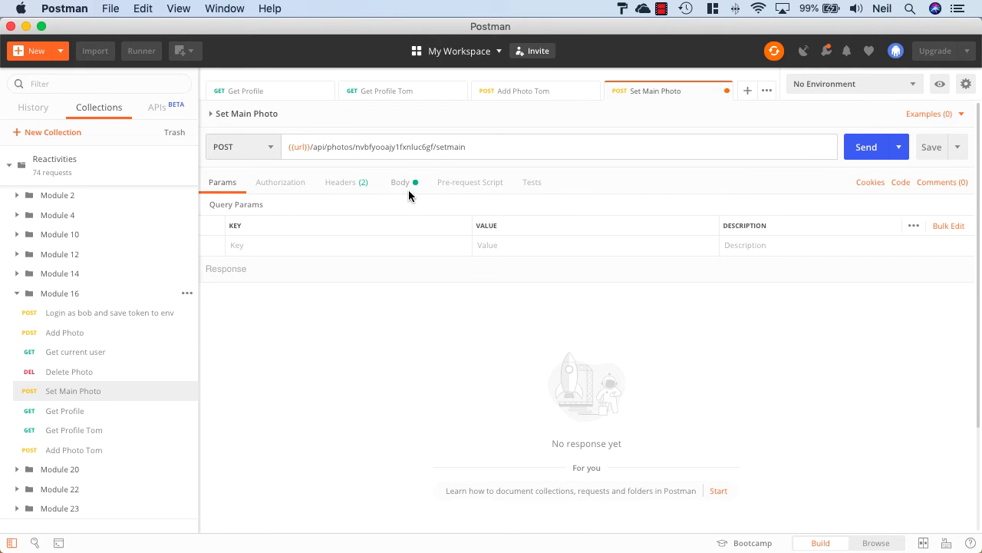
left_click(340, 182)
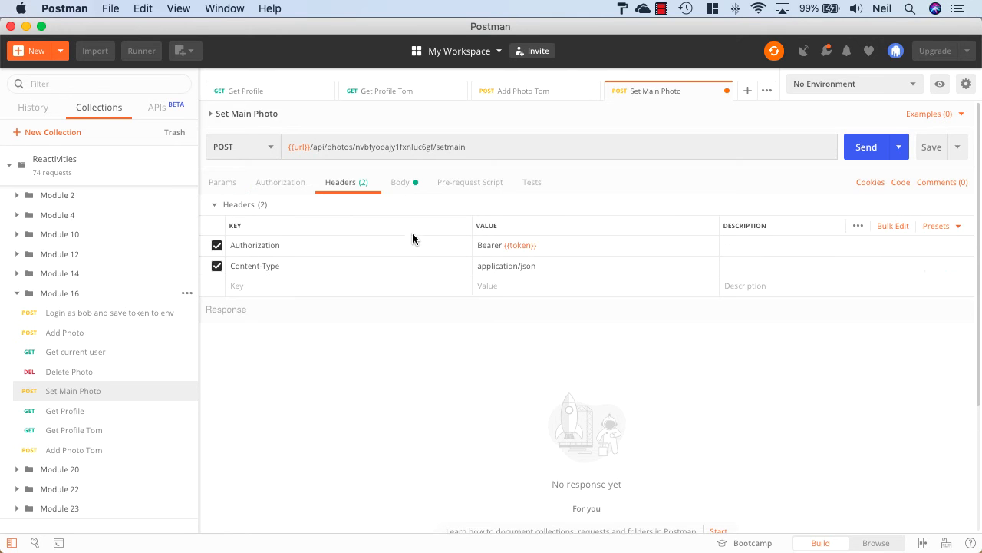
mouse_move(528, 244)
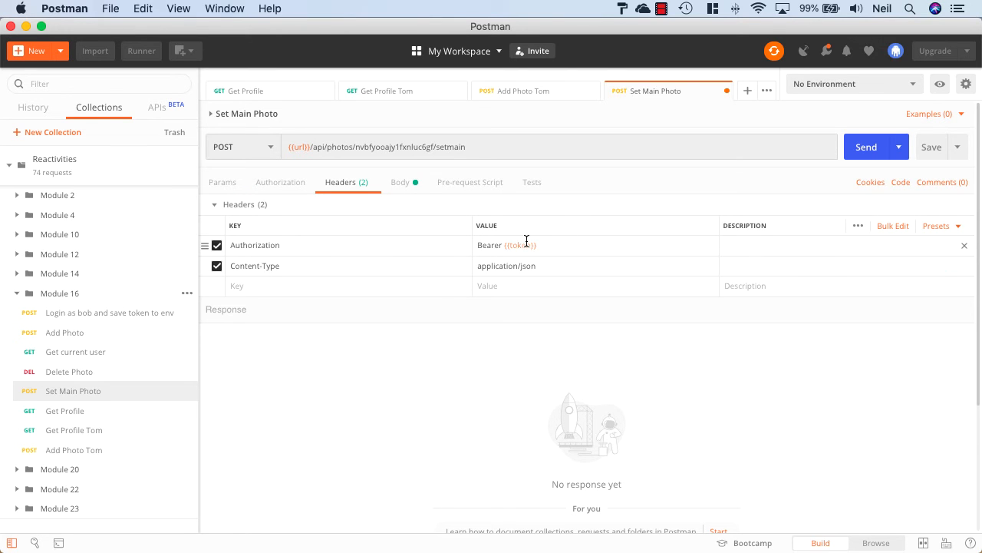
mouse_move(522, 245)
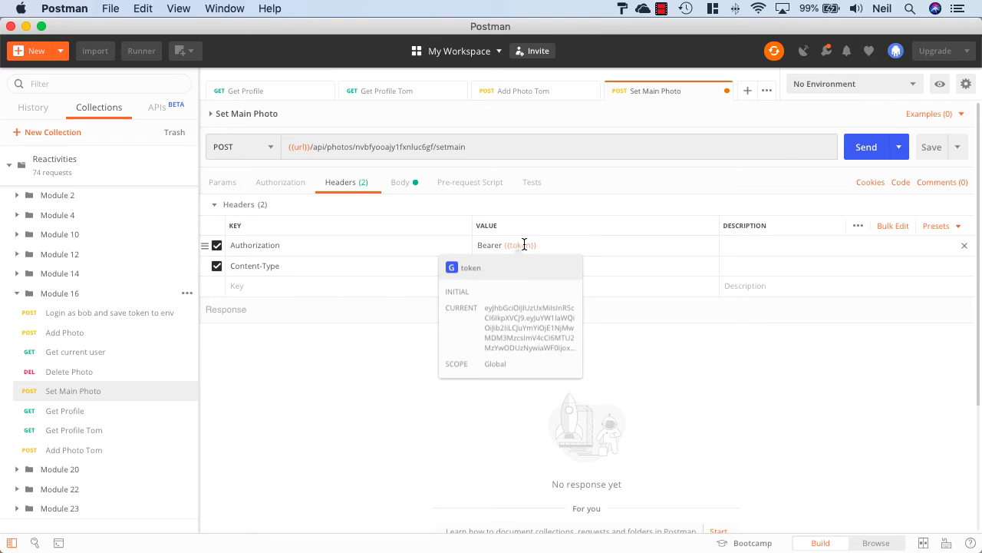
left_click(400, 182)
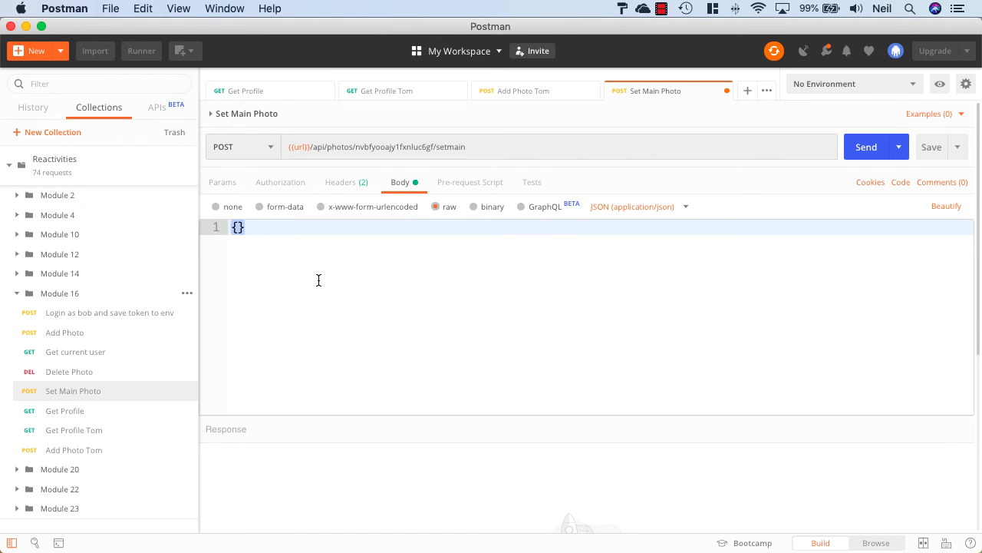
left_click(866, 147)
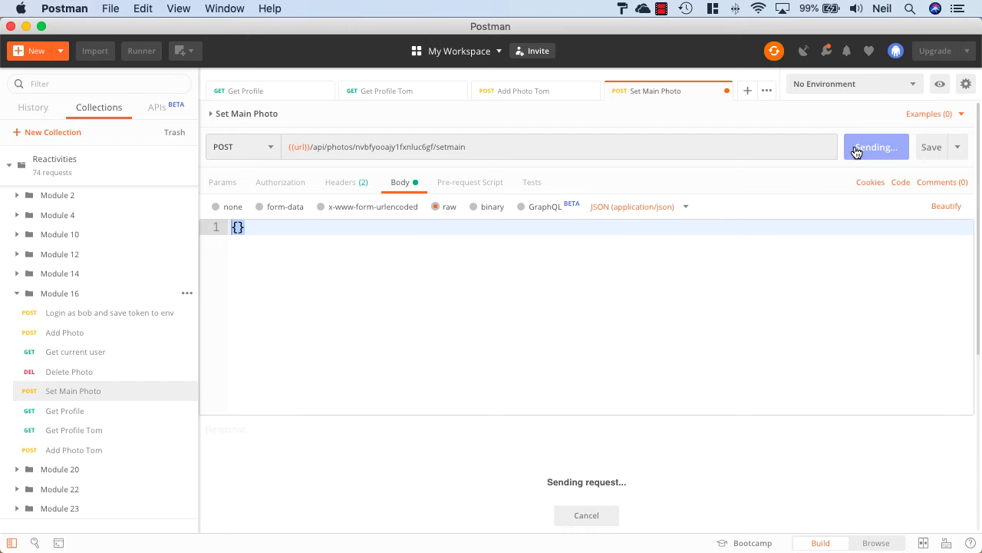
left_click(869, 147)
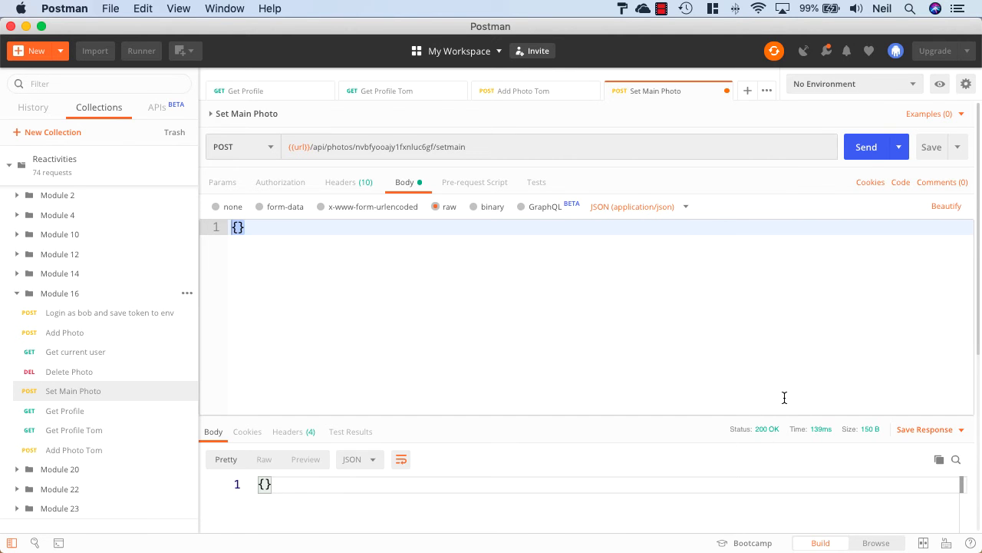
left_click(246, 91)
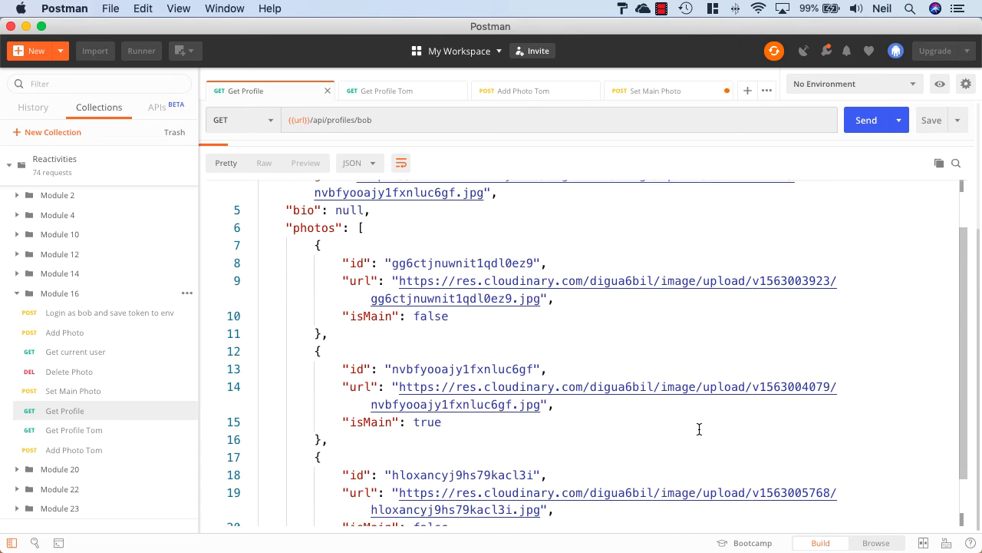
Step: Highlight the second photo's isMain true and the first's false, then view the updated image field
double_click(373, 422)
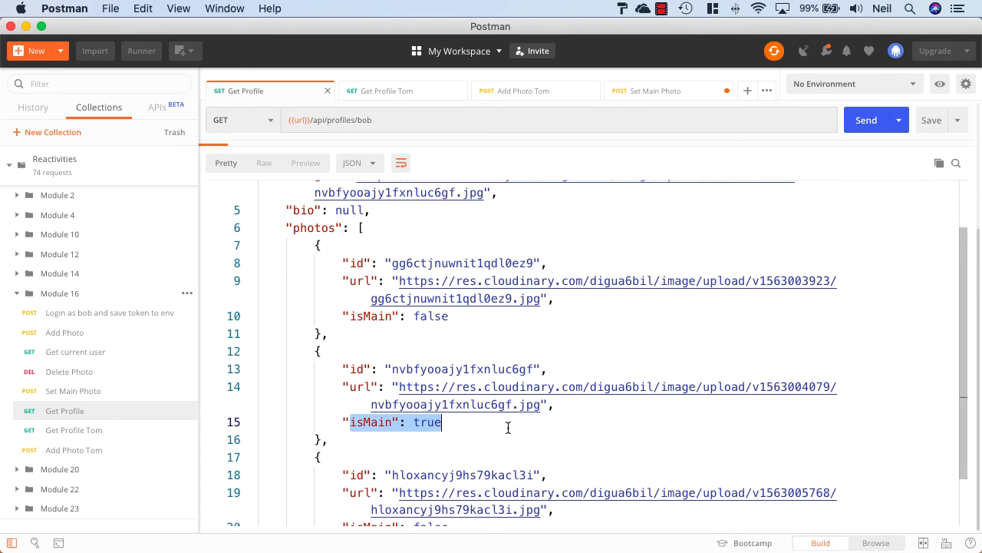
double_click(373, 317)
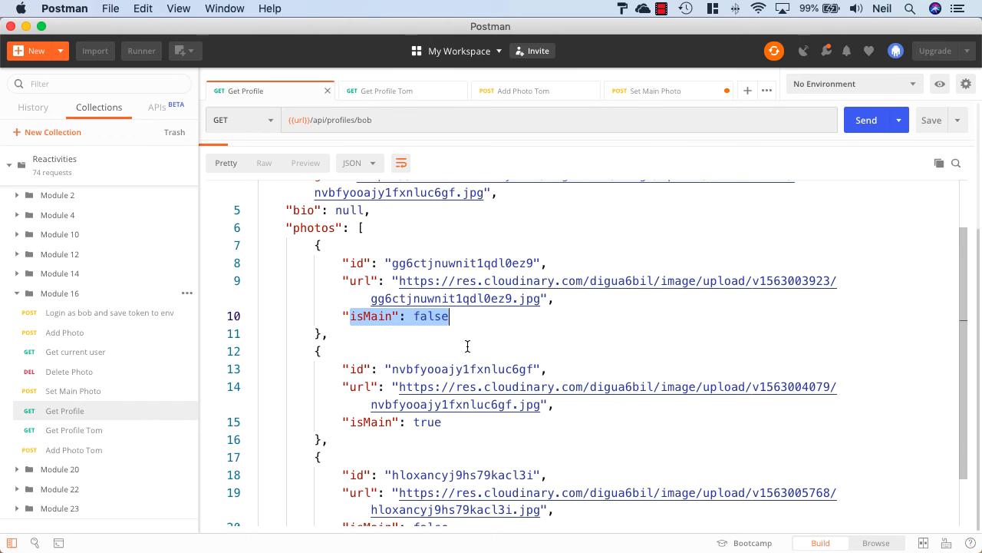
scroll("down", 3)
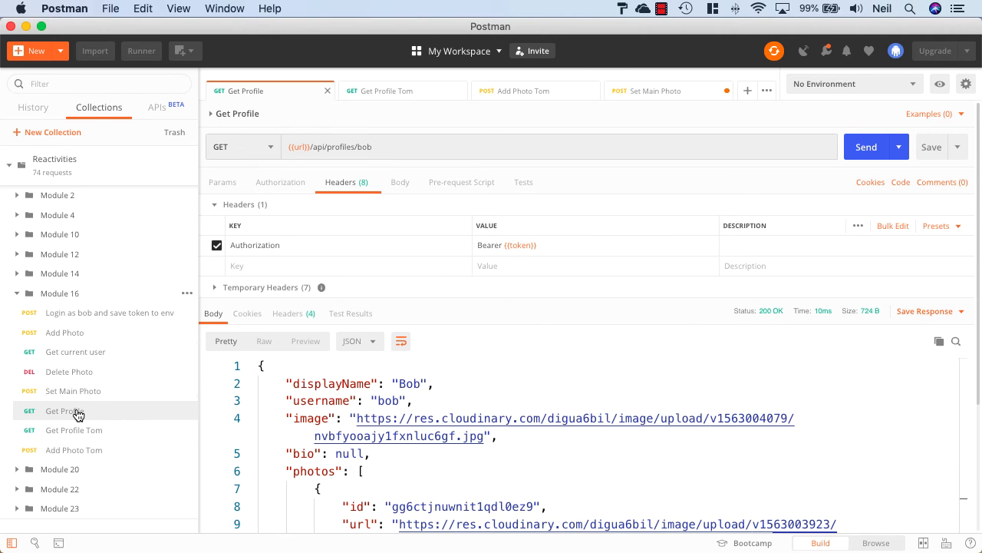
Step: Send SetMain for photo hloxancyj9hs79kacl3i with {{tom_token}} and receive 404 Photo Not found
left_click(656, 91)
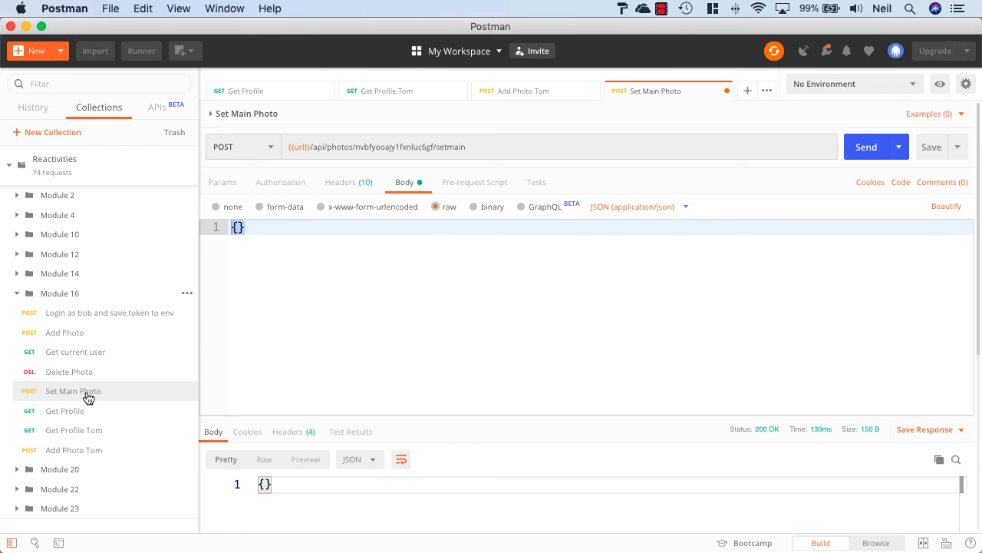
left_click(340, 181)
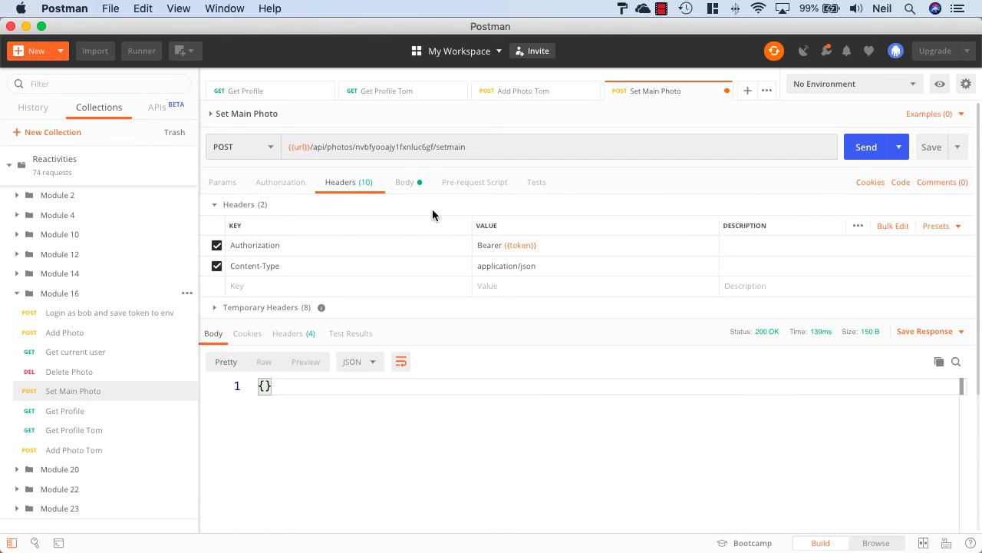
left_click(595, 245)
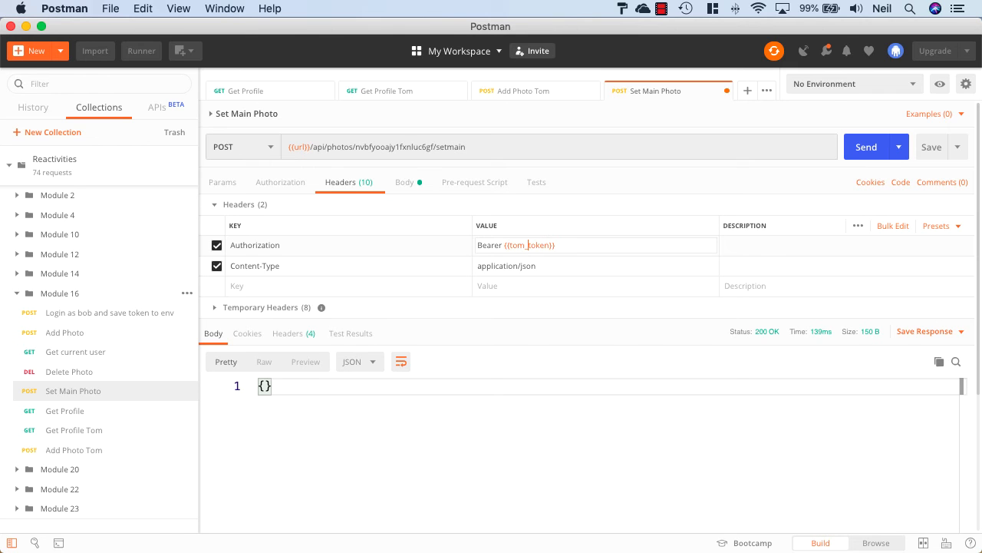
mouse_move(69, 410)
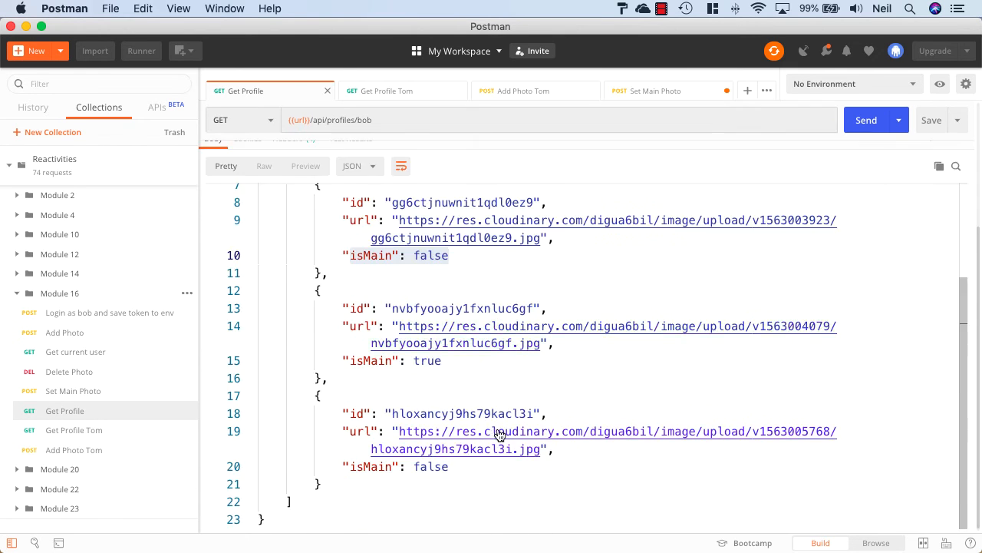
double_click(463, 413)
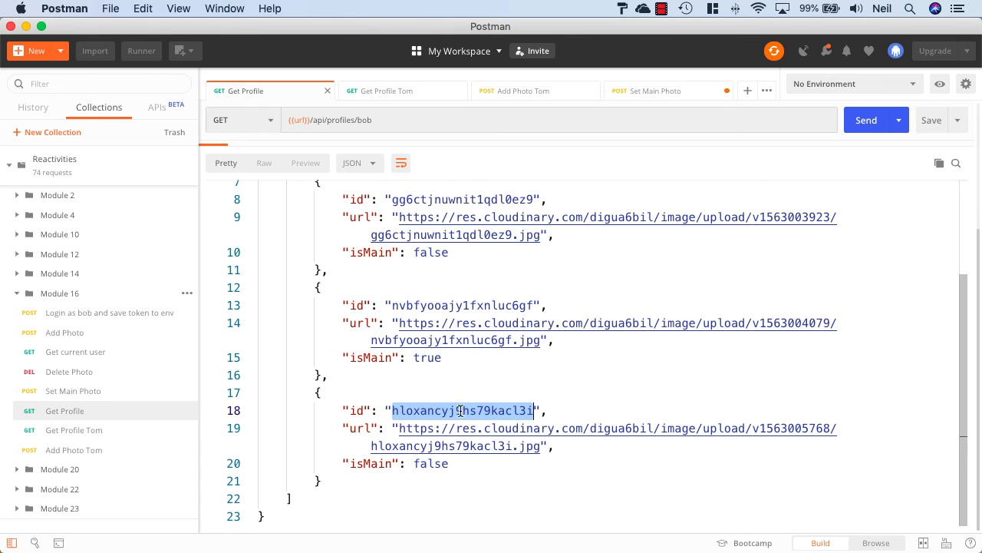
left_click(657, 90)
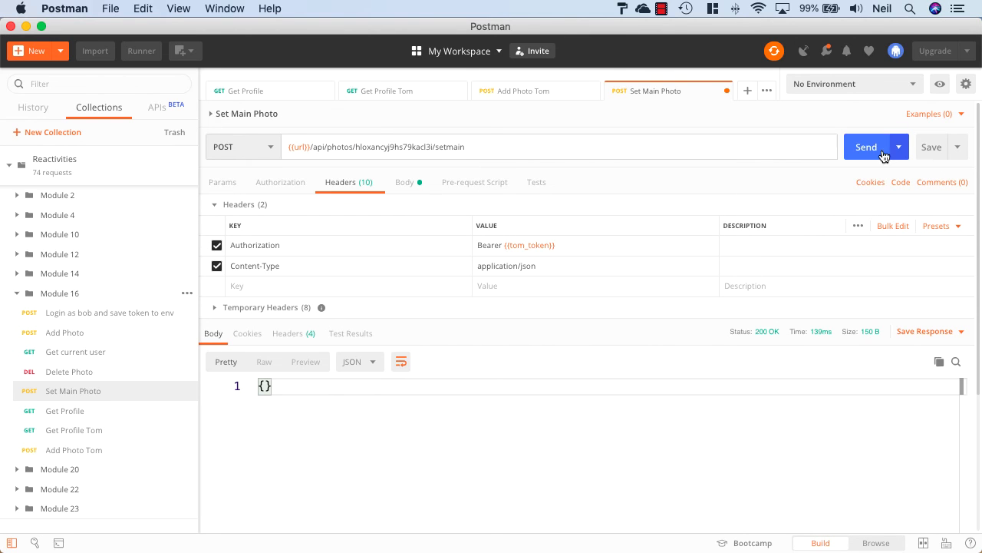
left_click(866, 146)
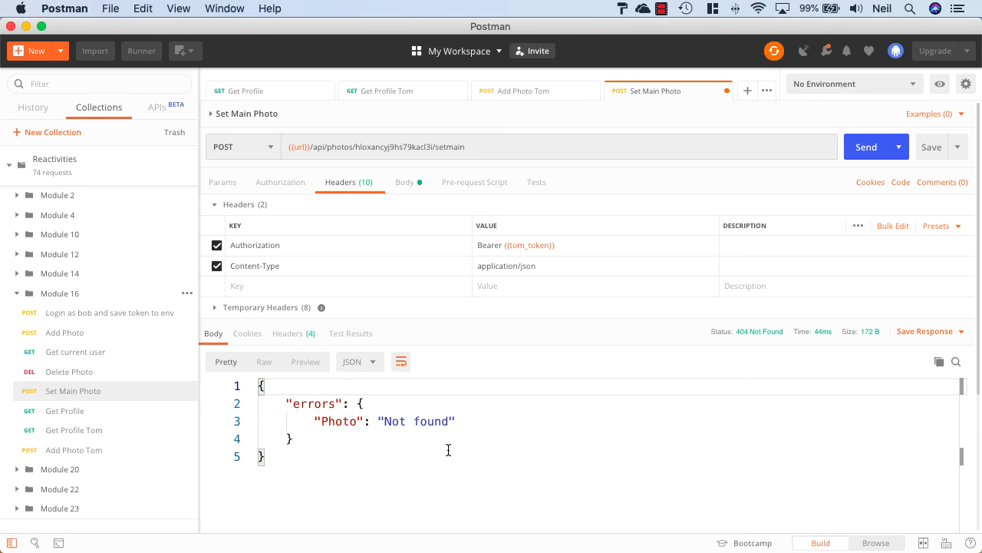
mouse_move(474, 450)
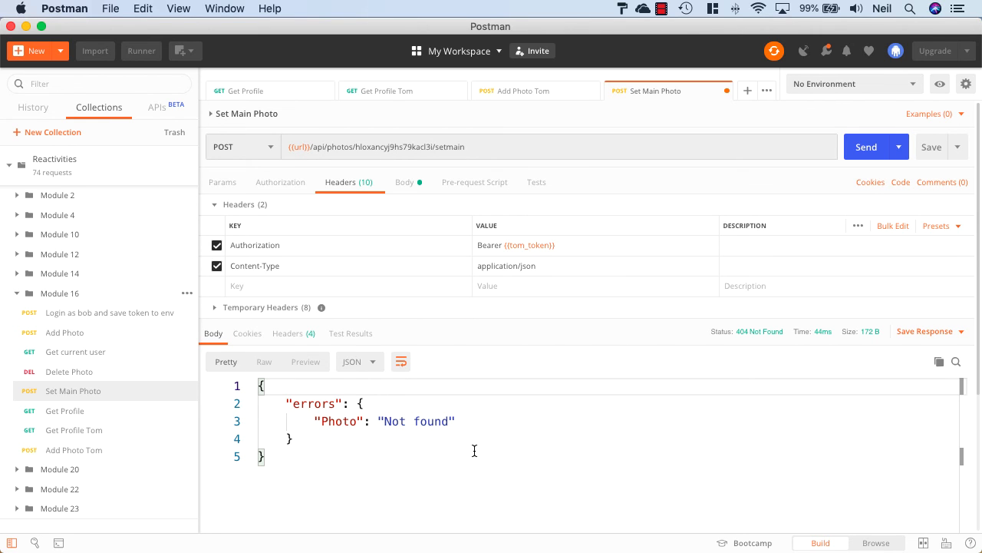